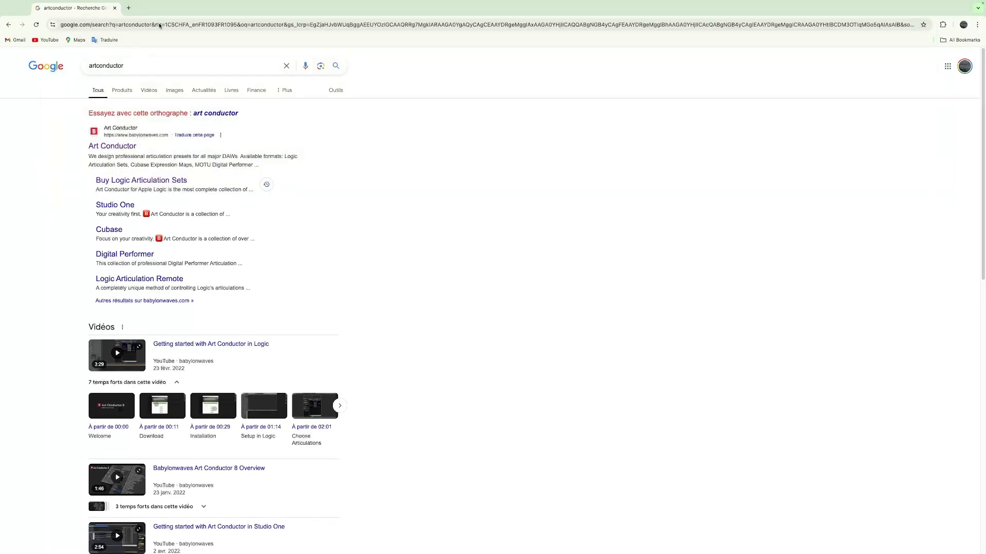
Step: Open the Babylonwaves 'Buy Logic Articulation Sets' search result and scroll down the product page
left_click(141, 181)
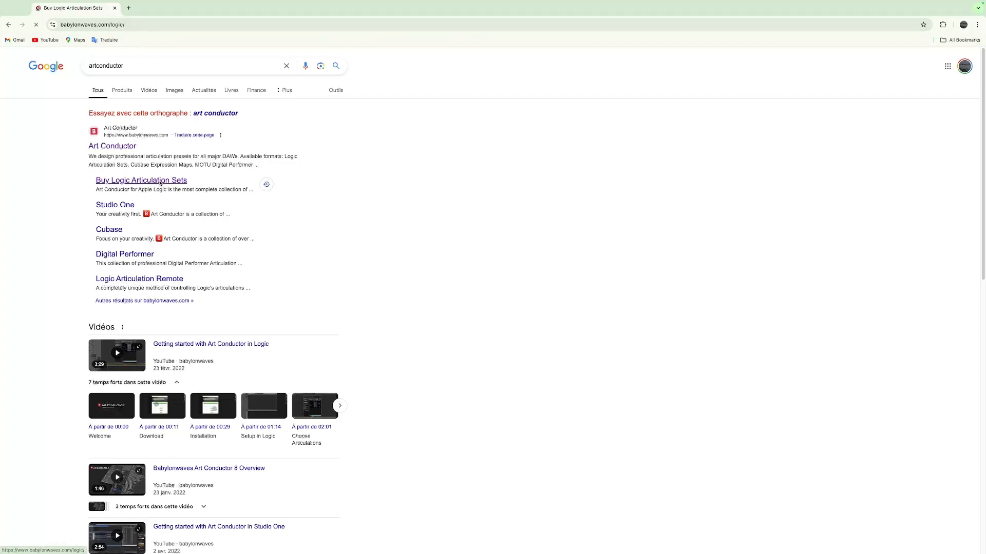
left_click(140, 180)
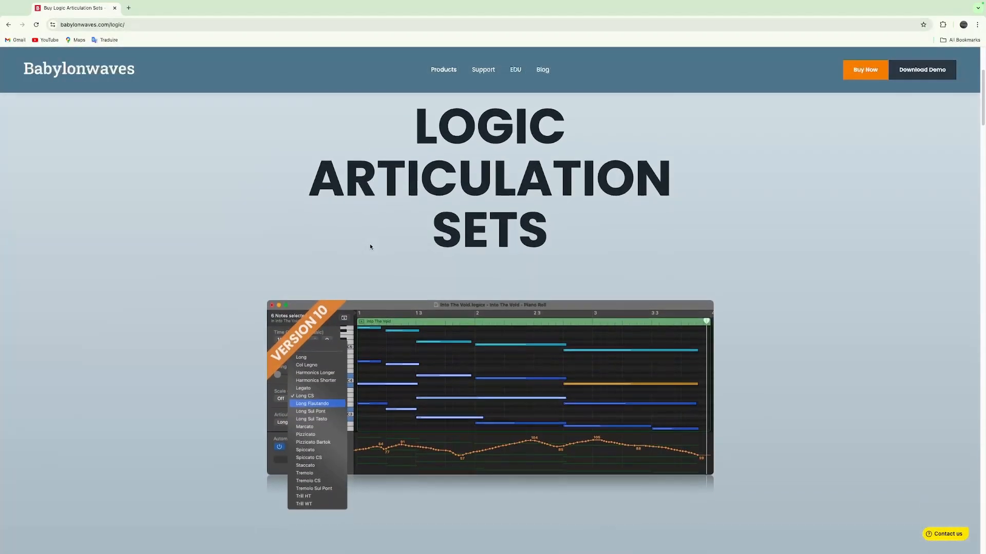
scroll("down", 3)
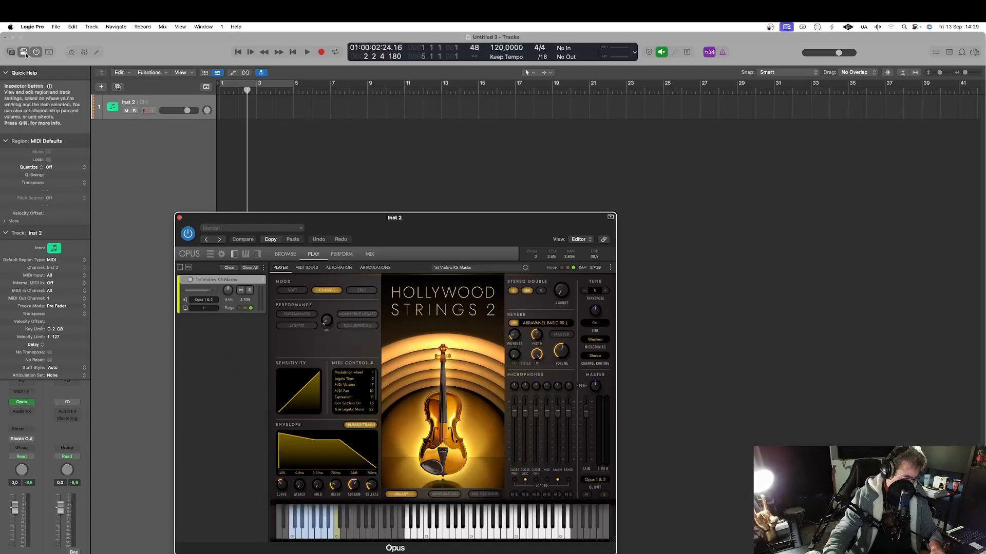
mouse_move(23, 51)
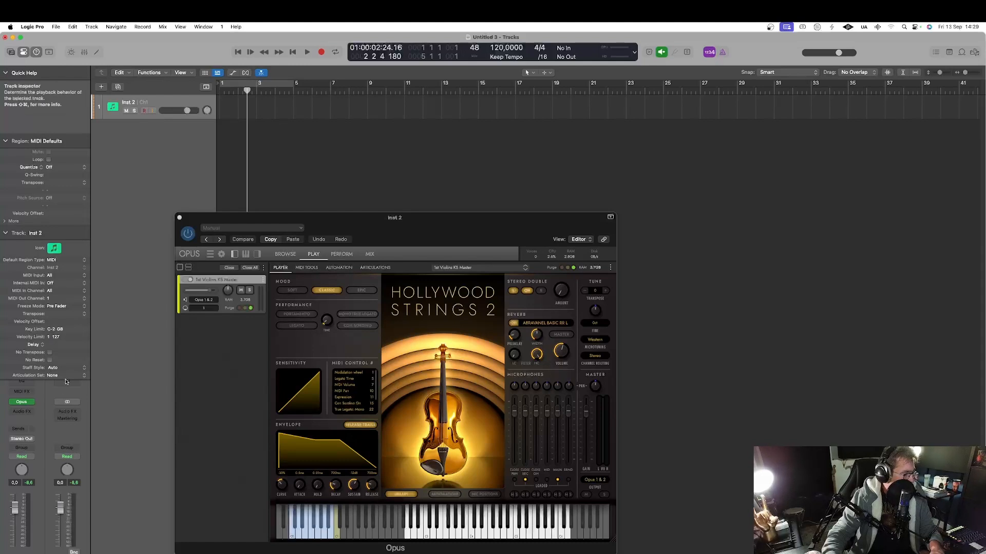
mouse_move(28, 375)
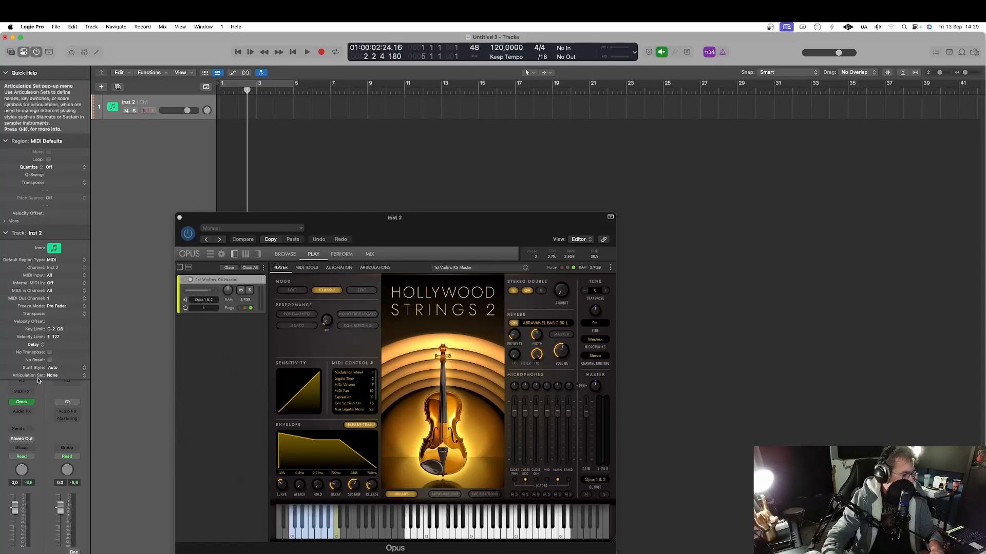
mouse_move(59, 380)
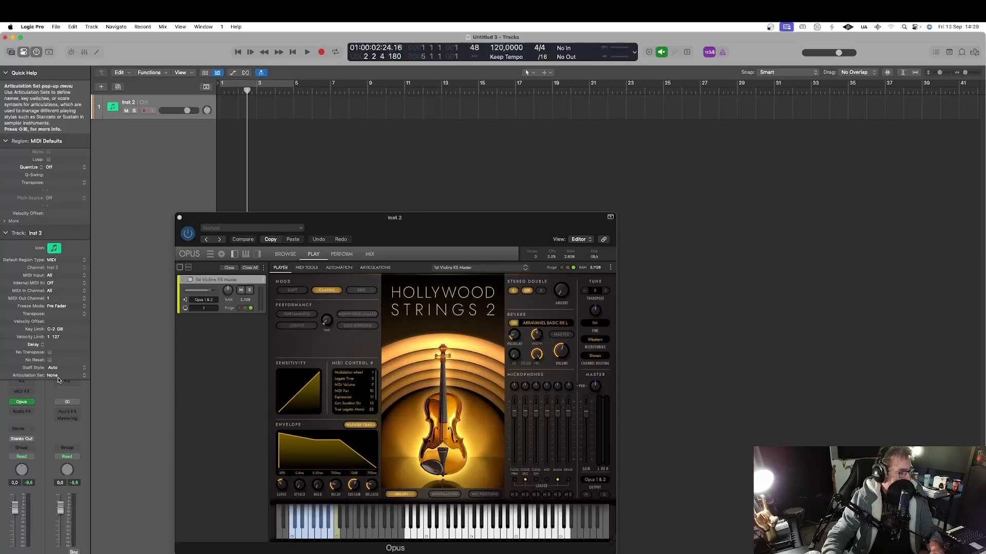
Step: Choose New from Inst 2's Articulation Set pop-up to create 'New Setting'
left_click(63, 375)
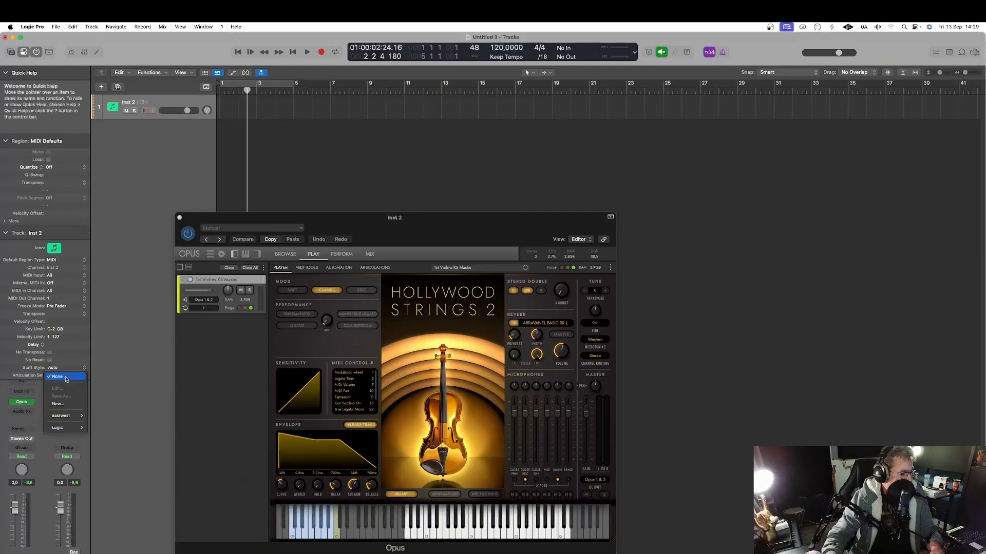
mouse_move(61, 404)
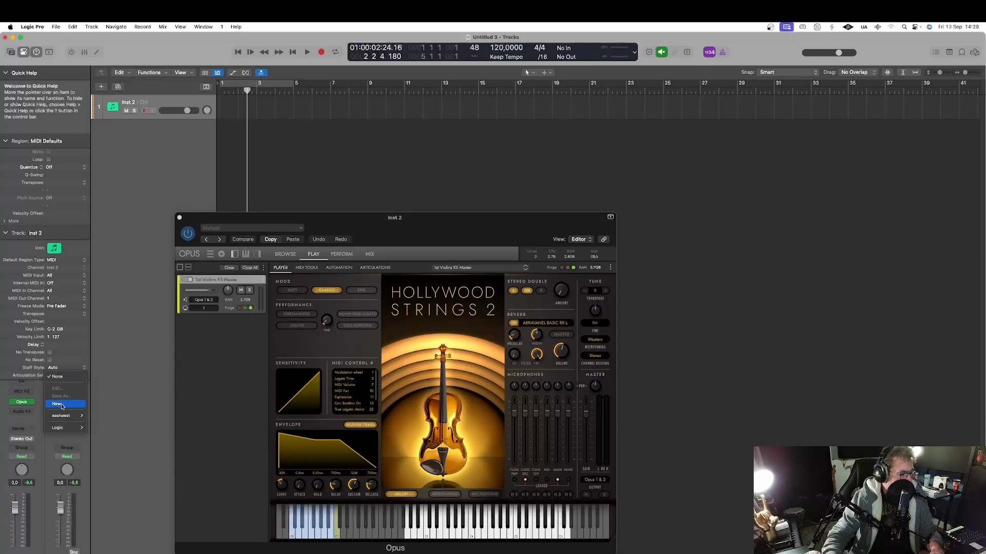
left_click(59, 404)
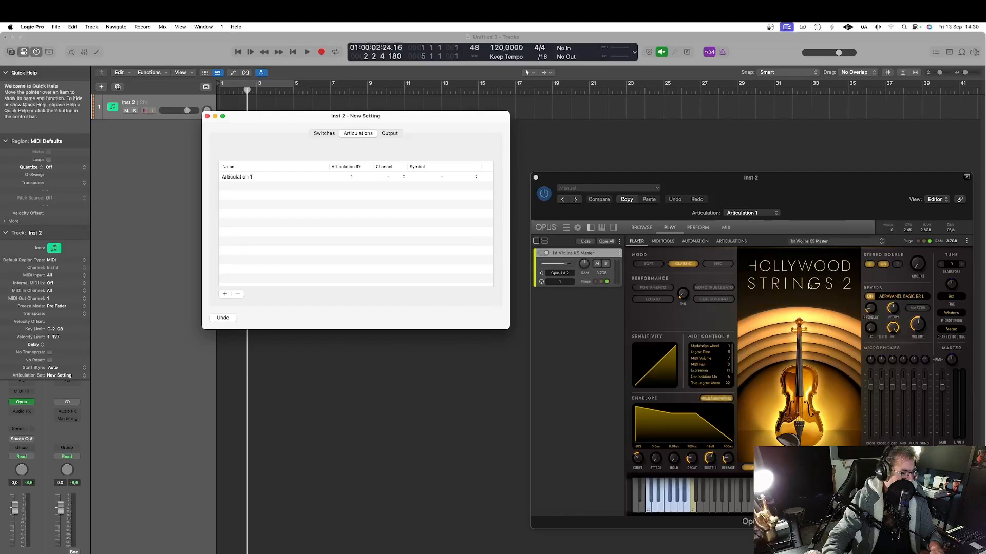
mouse_move(806, 294)
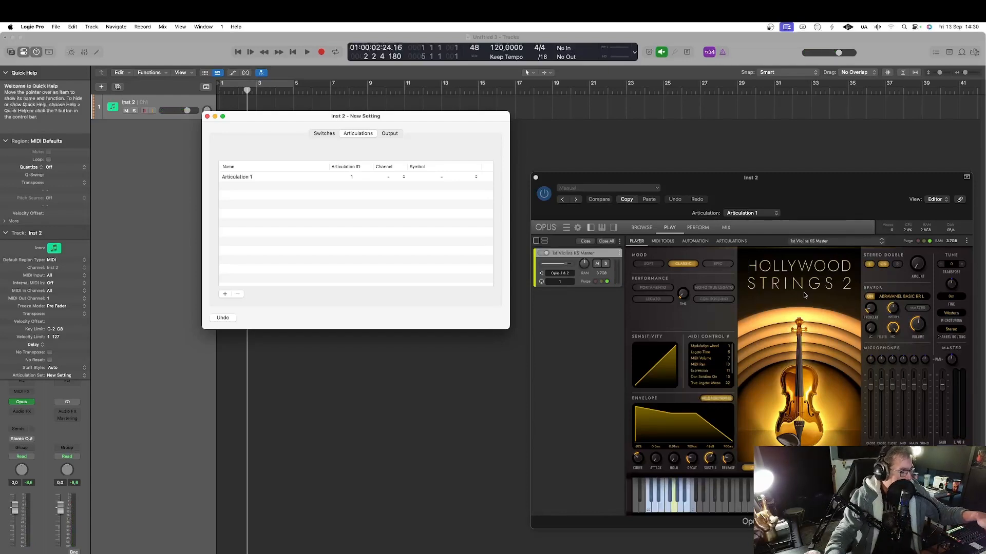
mouse_move(763, 361)
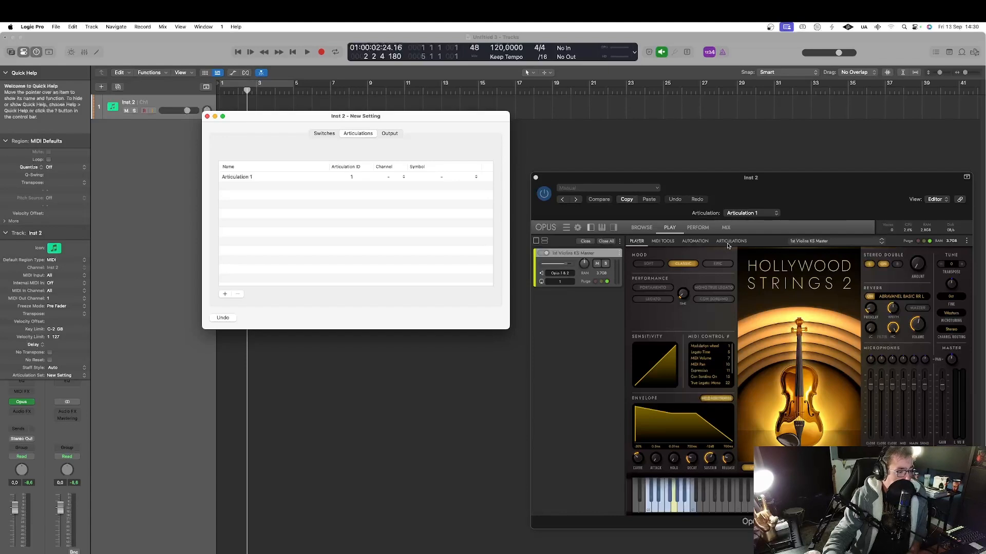
Step: Show the Opus Articulations tab listing the Marcato F#0 and Tremolo C1 key-switches
left_click(731, 241)
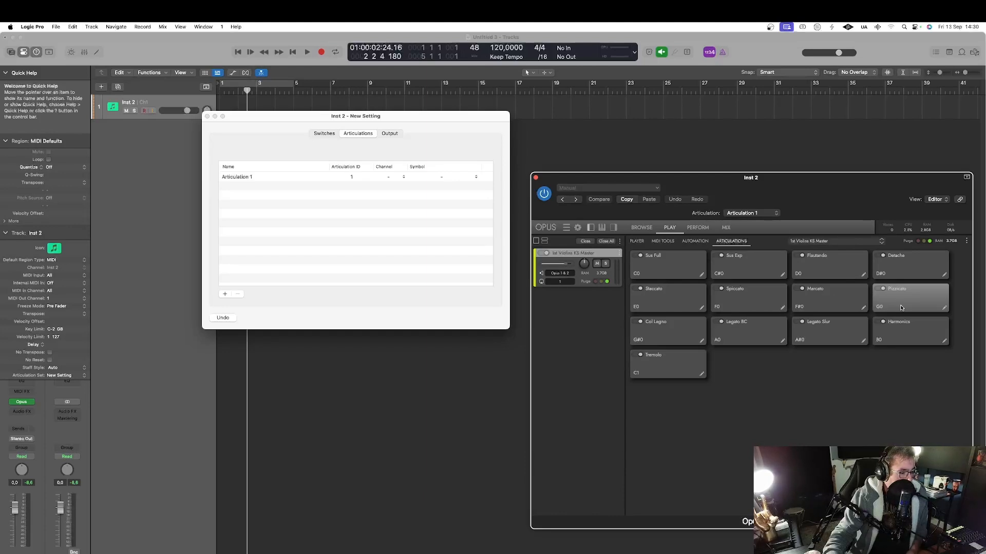
mouse_move(888, 311)
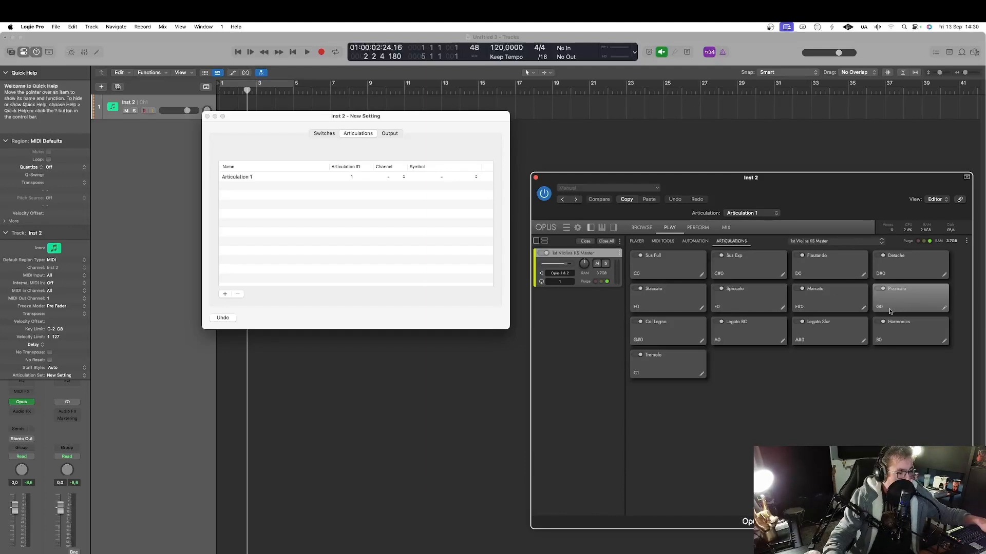
mouse_move(885, 312)
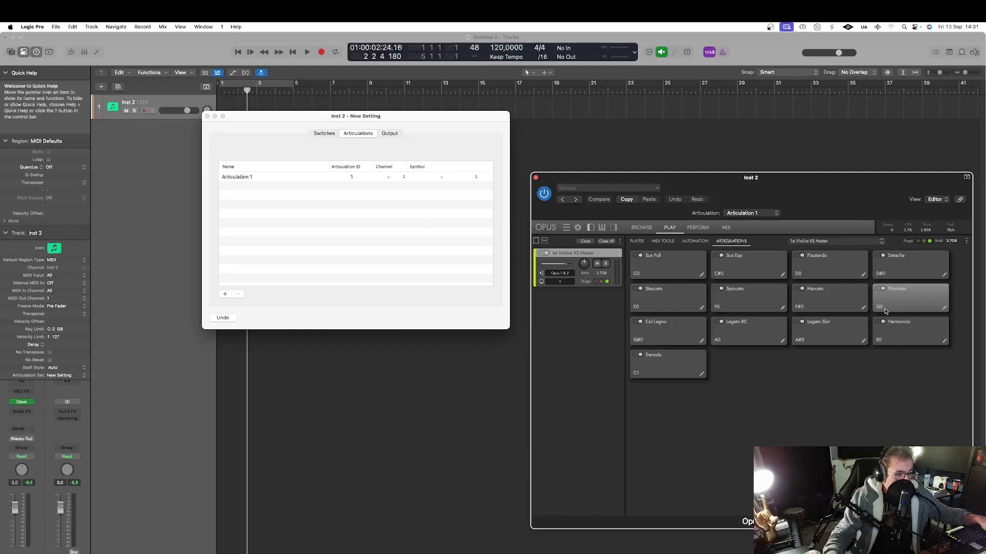
mouse_move(893, 300)
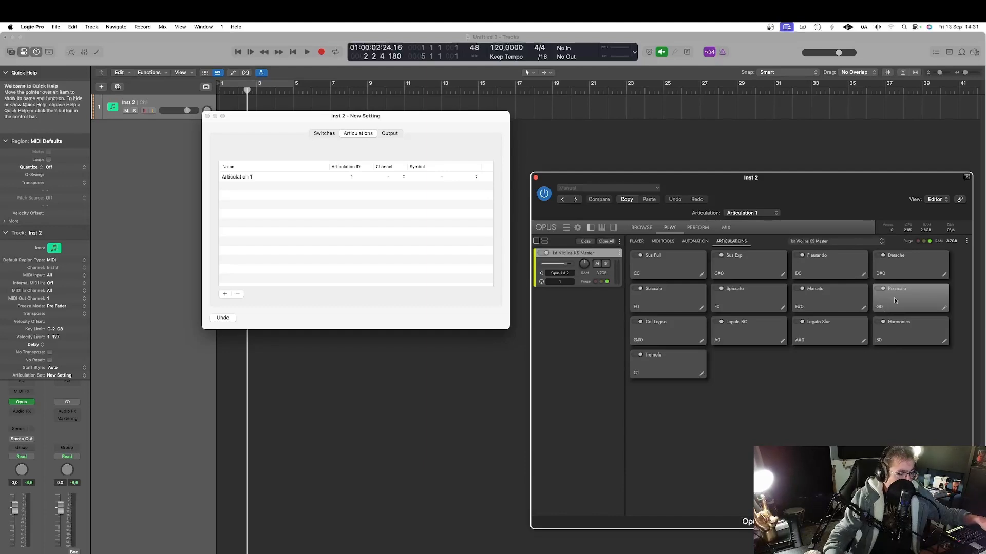
mouse_move(710, 370)
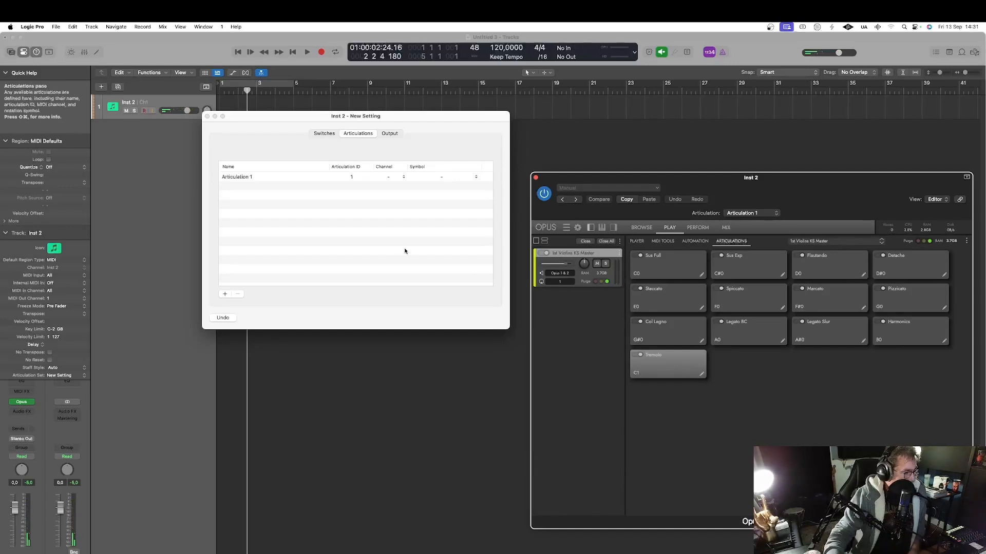
mouse_move(293, 186)
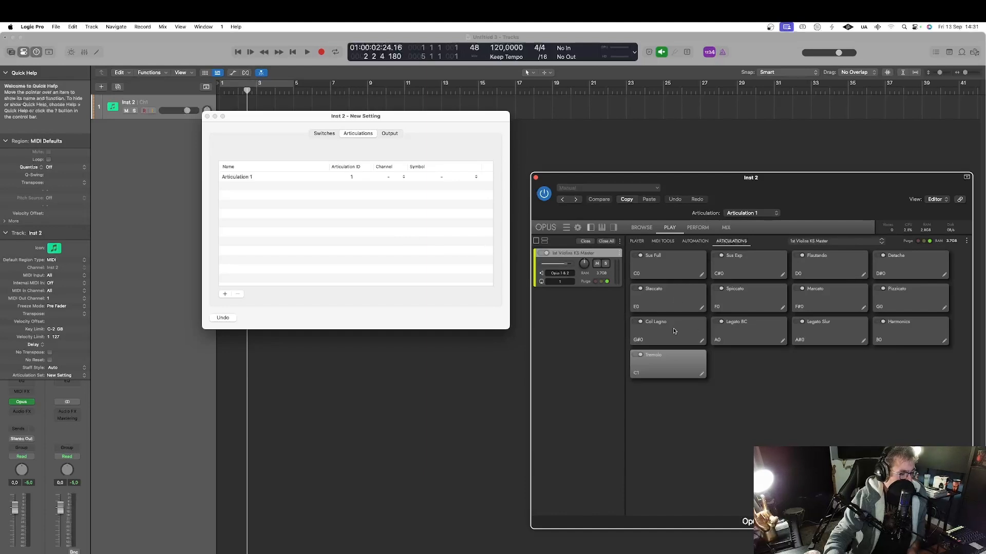
mouse_move(670, 329)
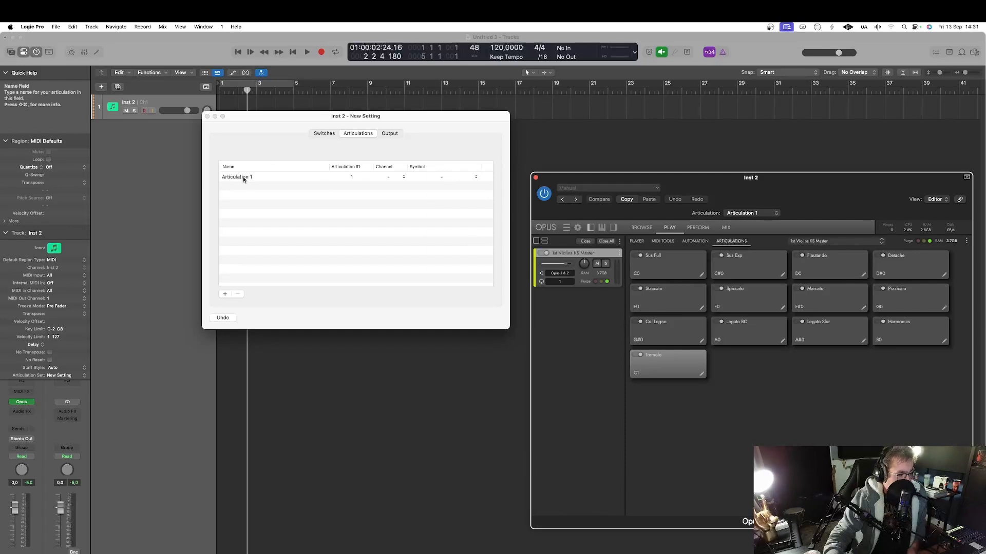
Step: Rename Articulation 1 to 'tremolo', set channel 1, and browse its Symbol options
left_click(237, 176)
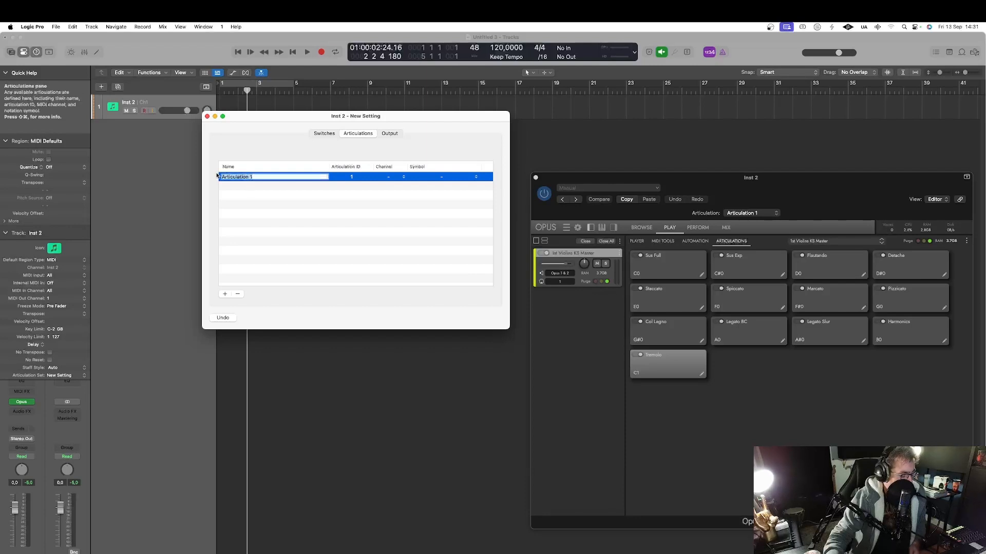
type("tramolo")
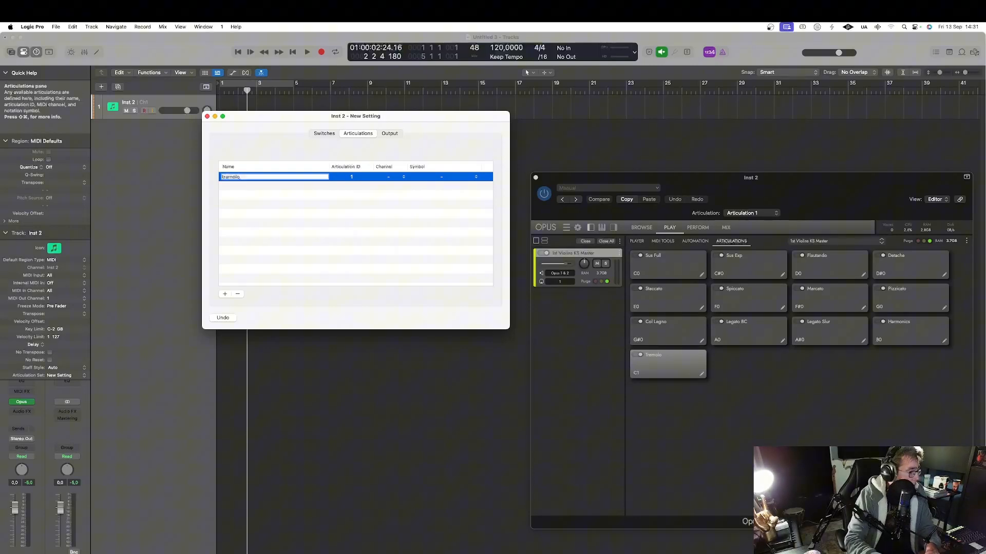
key("Return")
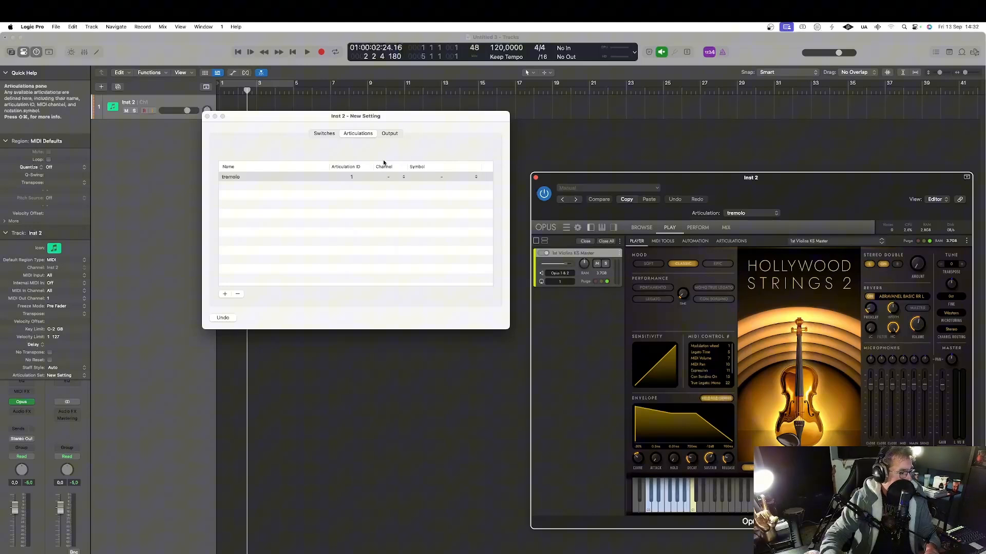
left_click(396, 177)
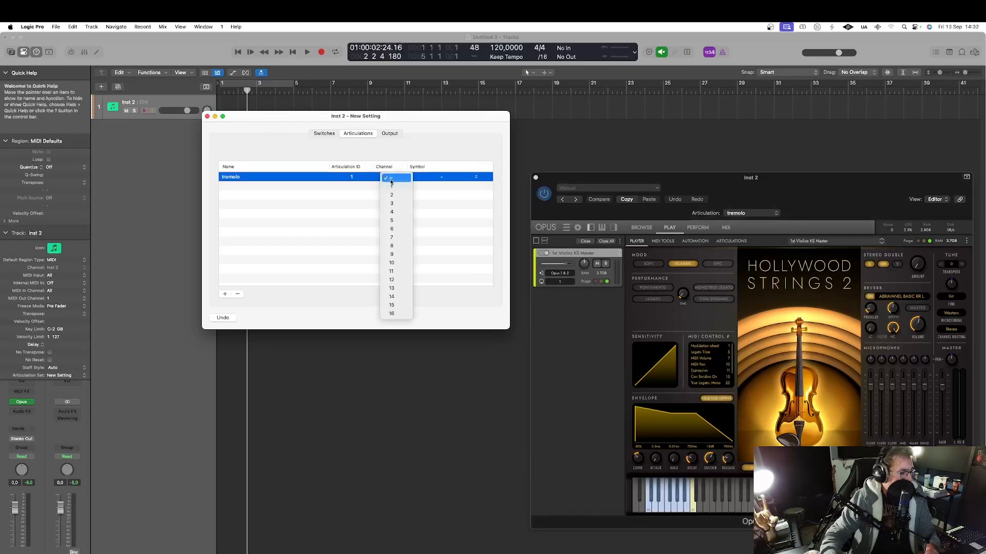
left_click(391, 186)
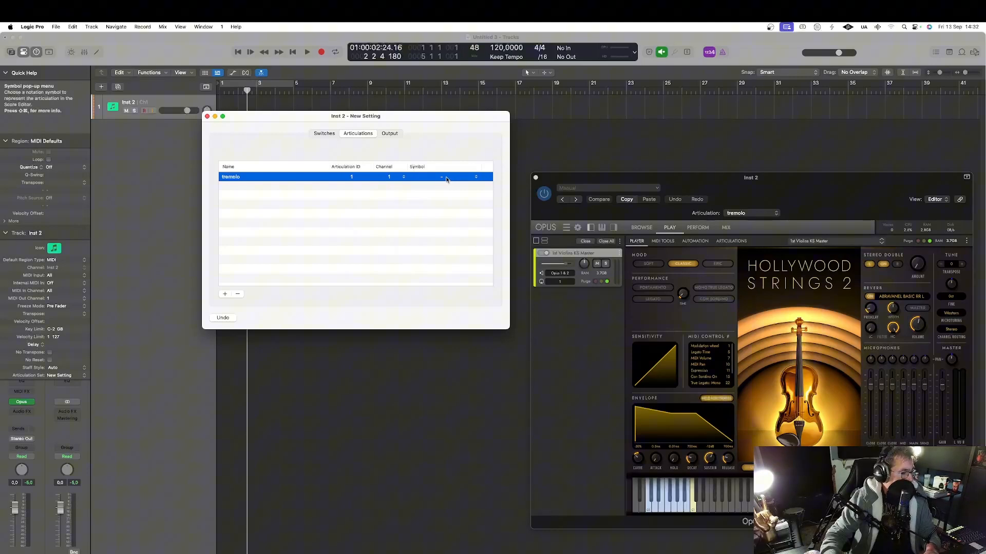
left_click(457, 176)
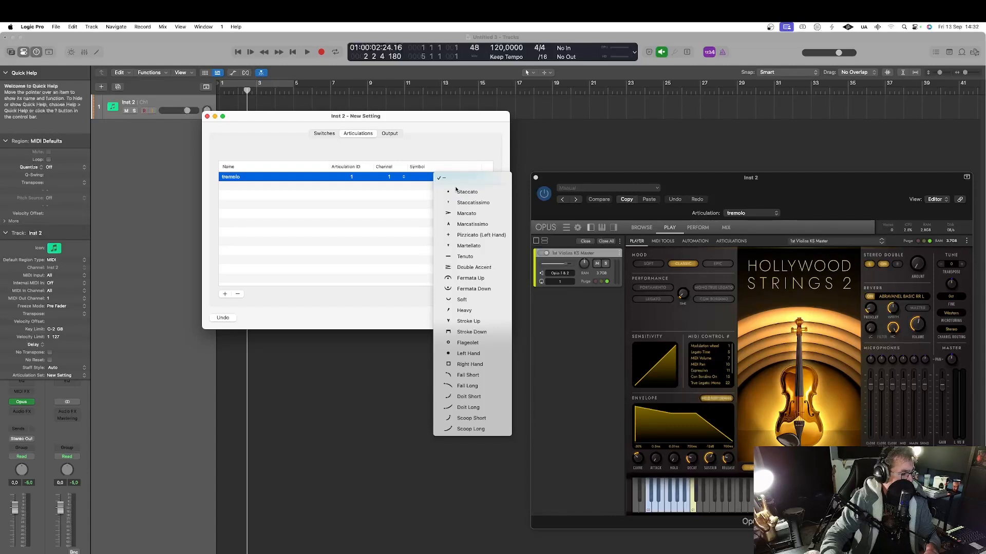
mouse_move(462, 300)
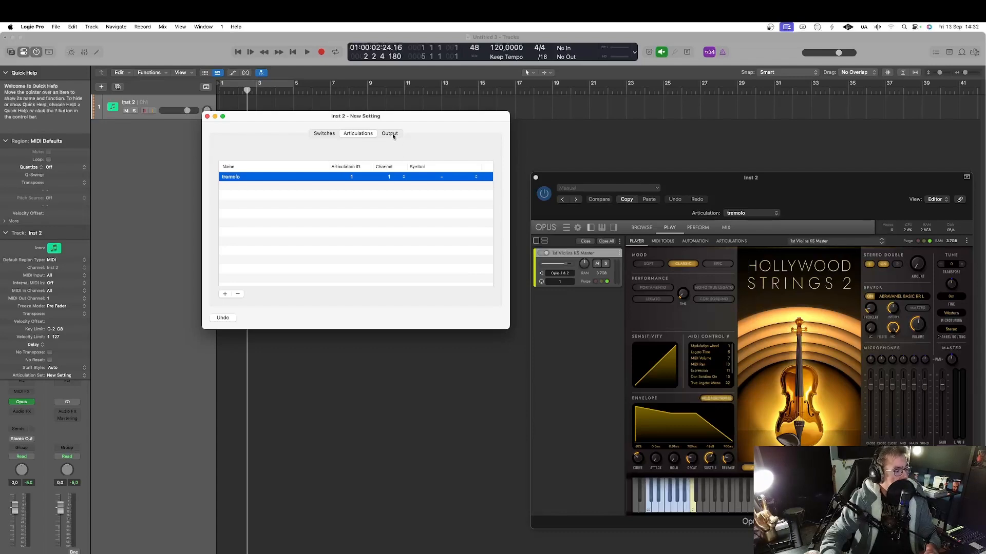
Step: Set tremolo's output to Note On on channel 1, checking Opus for the C1 selector
left_click(389, 133)
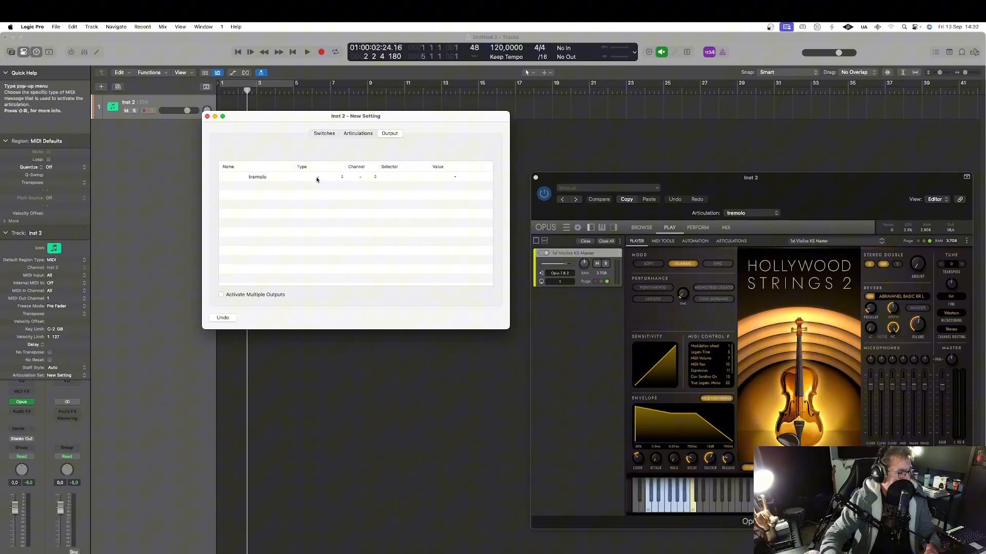
left_click(320, 177)
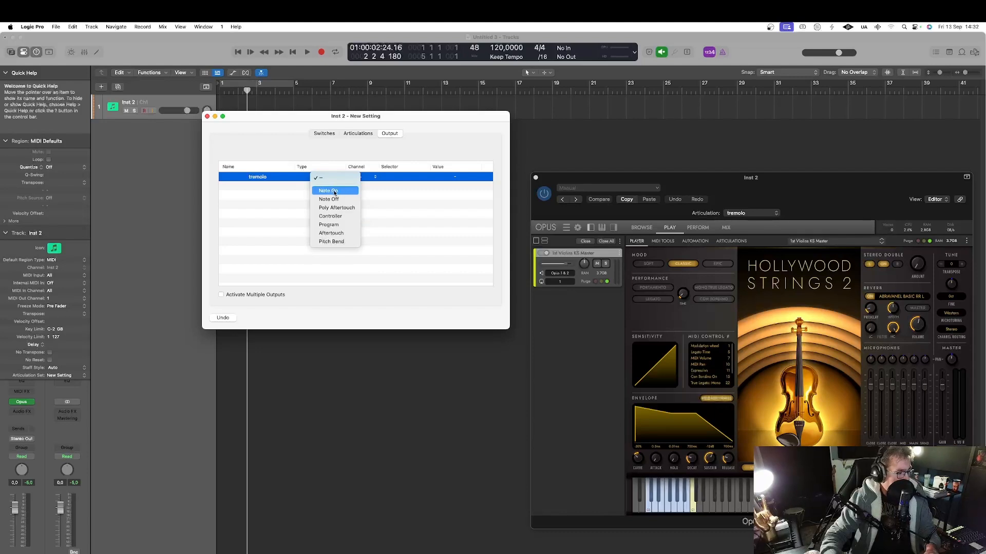
mouse_move(336, 190)
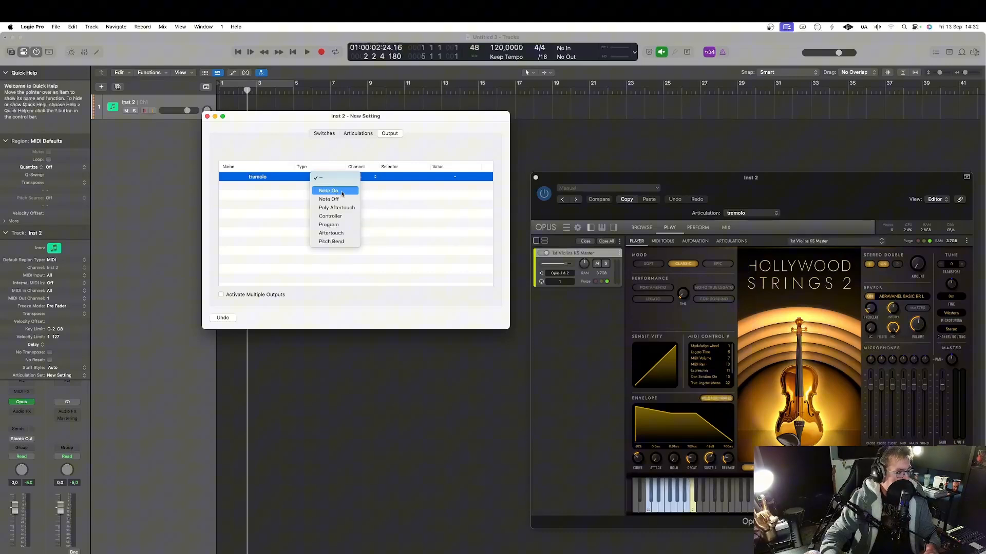
left_click(327, 191)
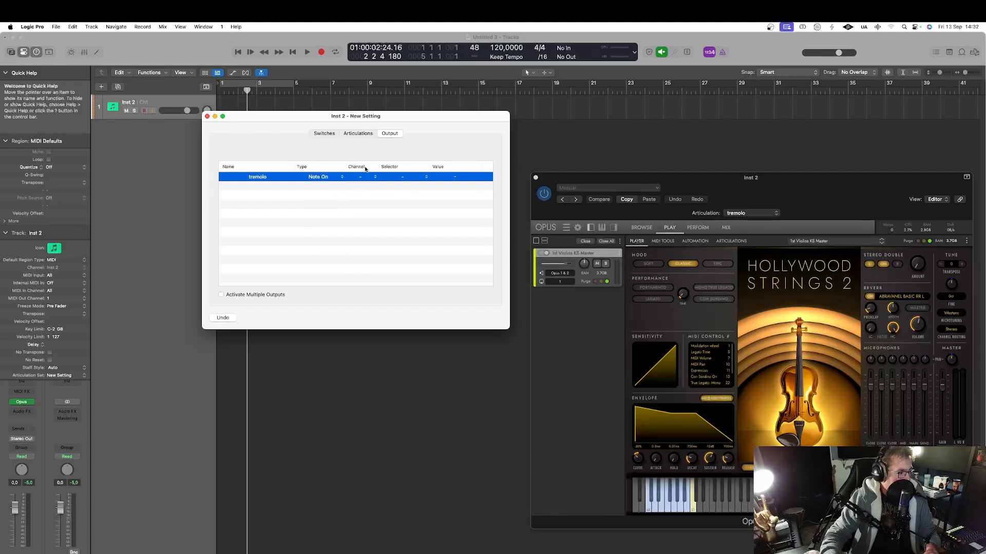
left_click(367, 177)
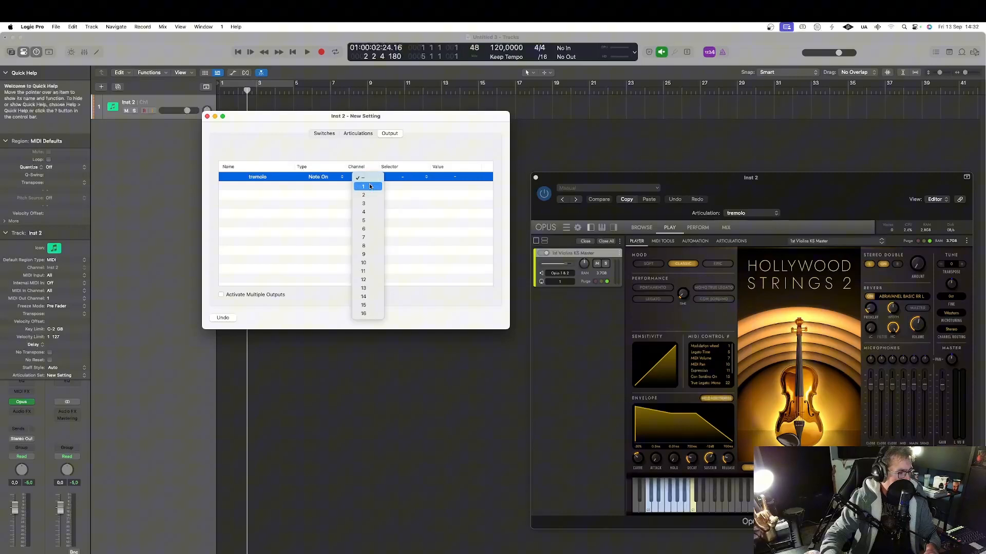
left_click(363, 187)
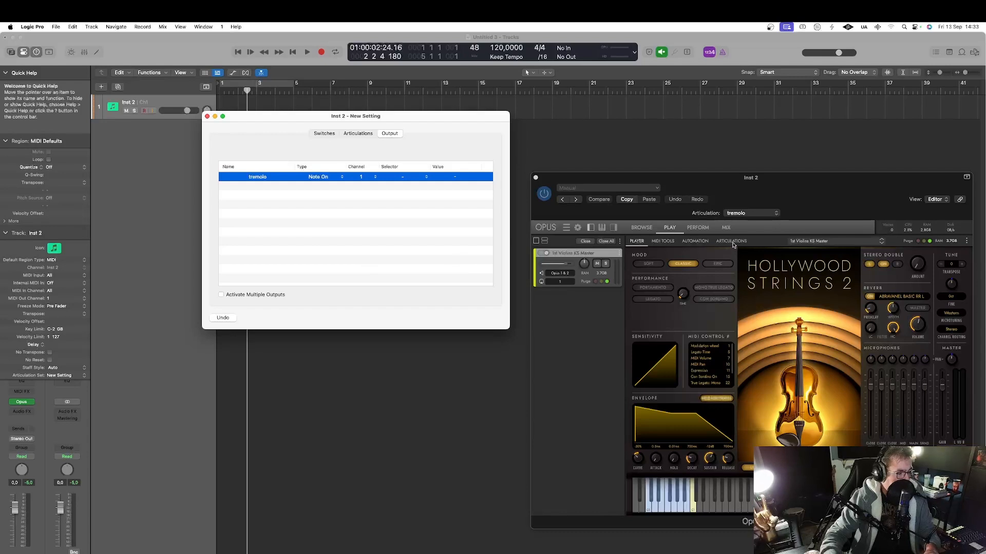
left_click(731, 241)
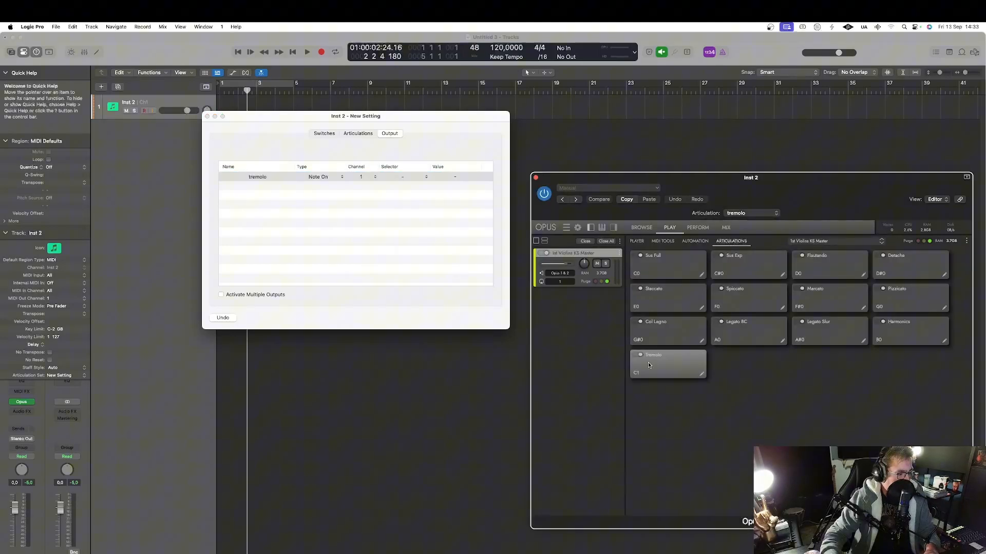
mouse_move(646, 370)
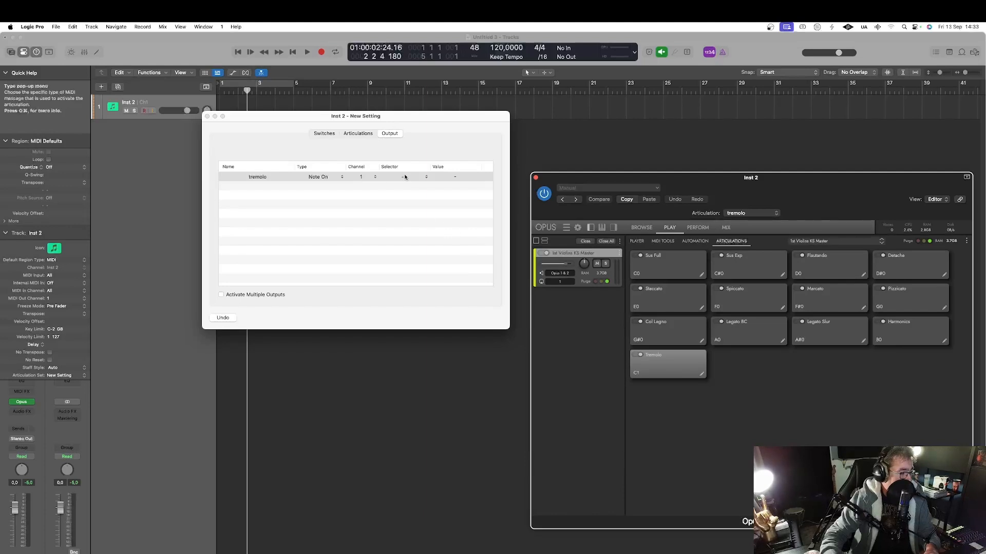
left_click(399, 176)
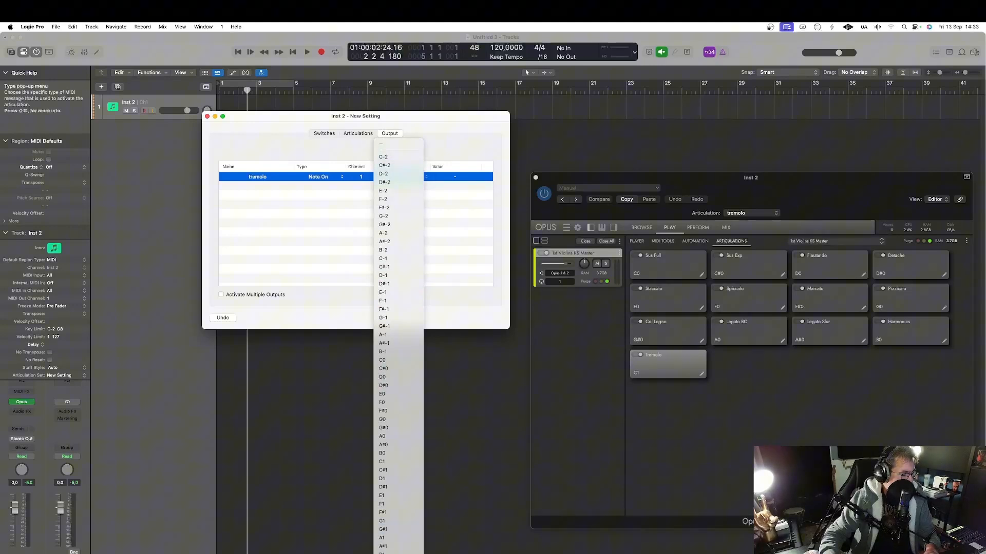
mouse_move(400, 487)
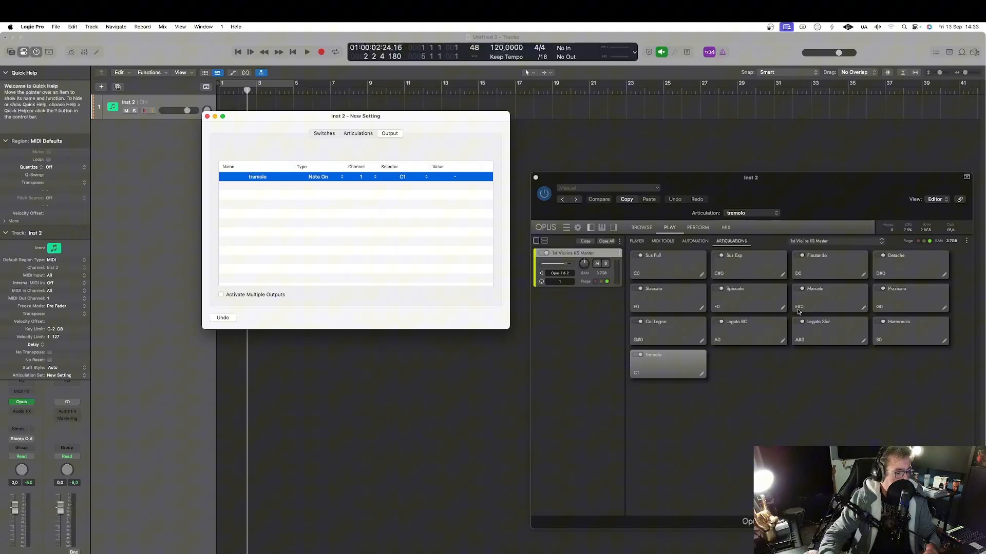
mouse_move(803, 311)
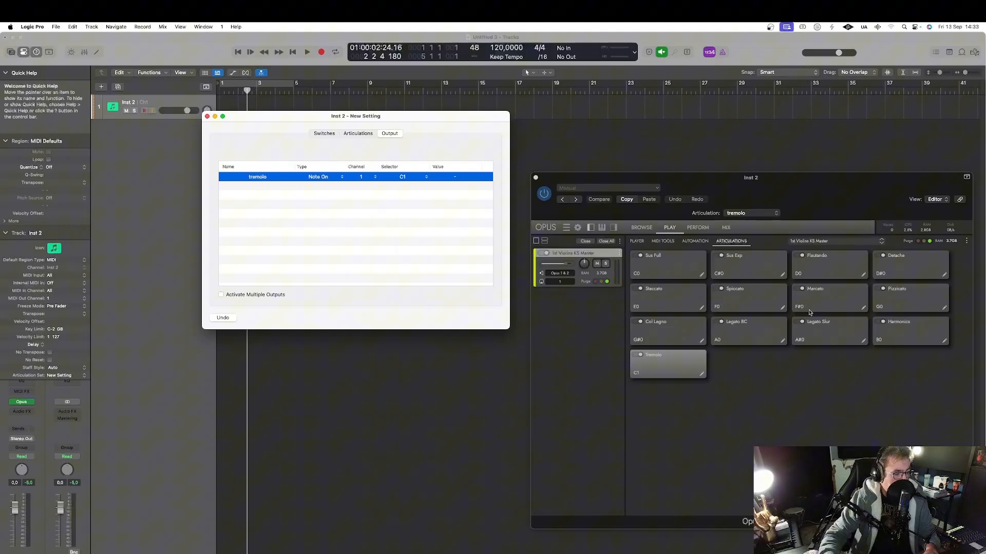
mouse_move(807, 312)
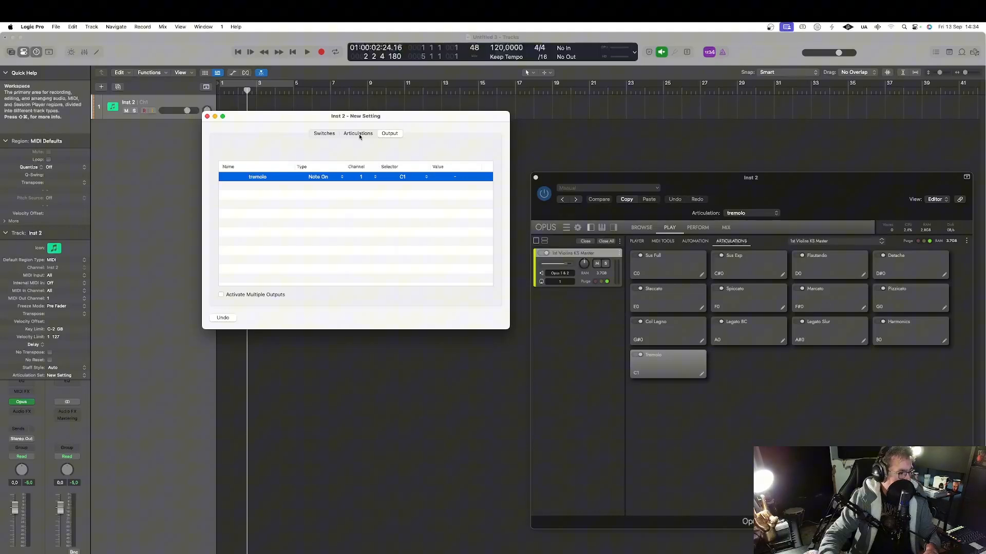
Step: Add a second articulation to the set and name it marcato
left_click(357, 133)
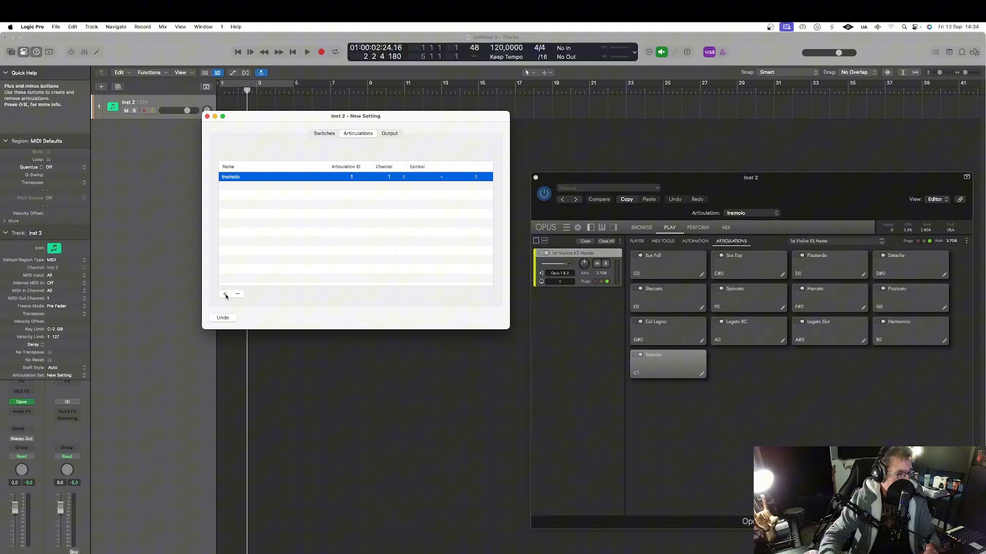
left_click(224, 294)
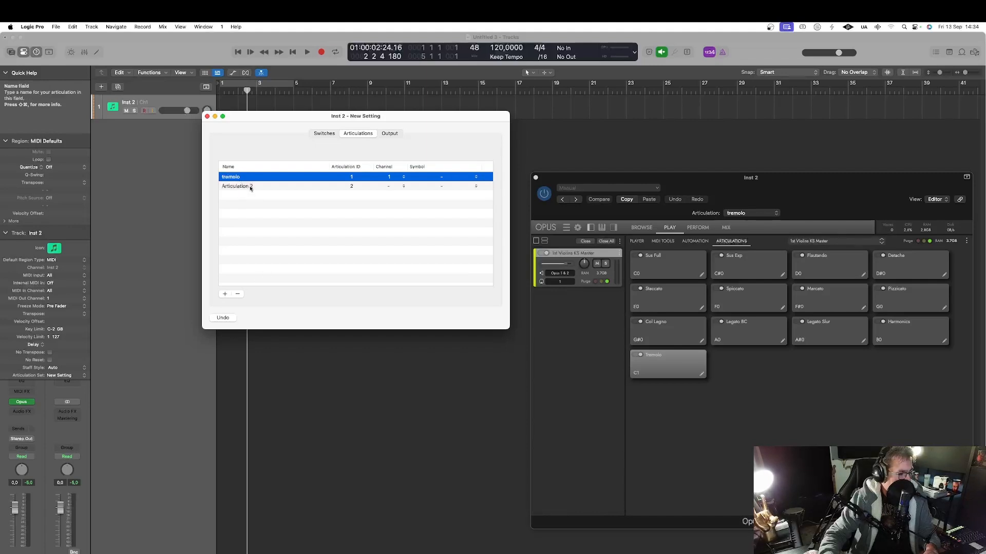
left_click(237, 185)
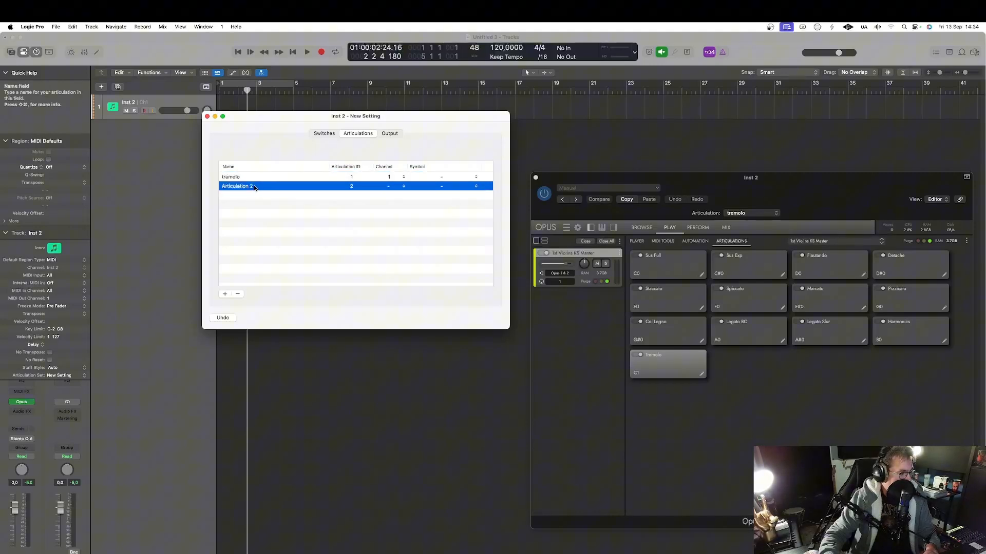
double_click(252, 186)
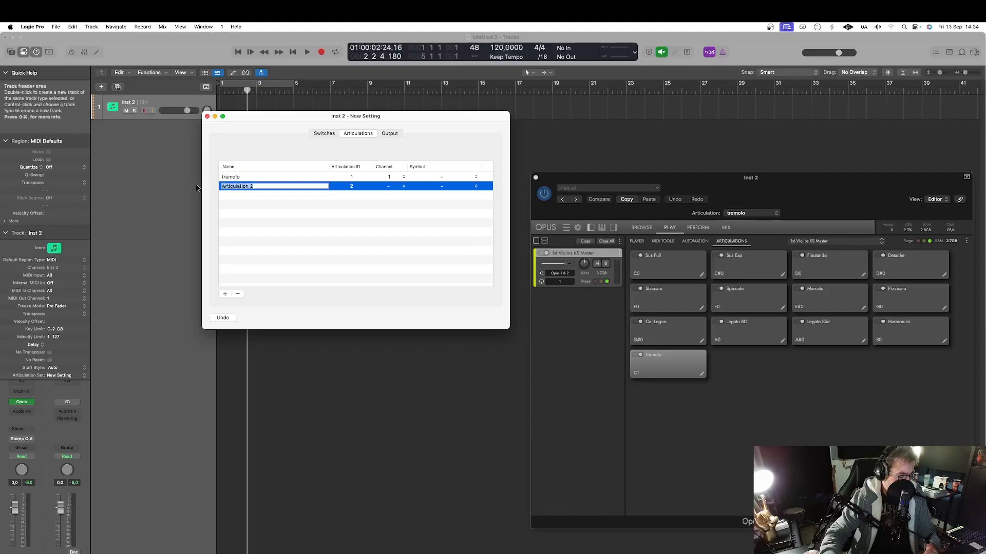
type("ma")
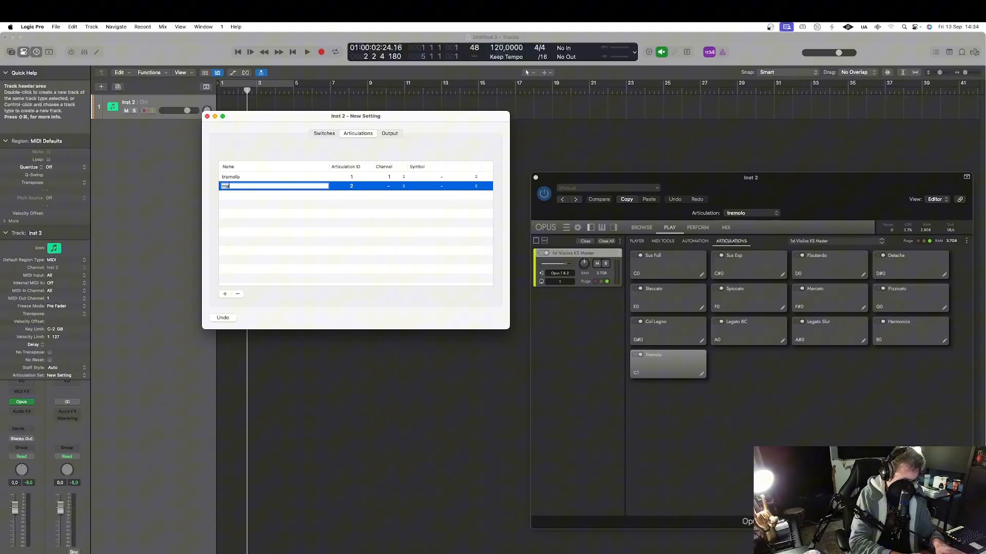
type("marcato")
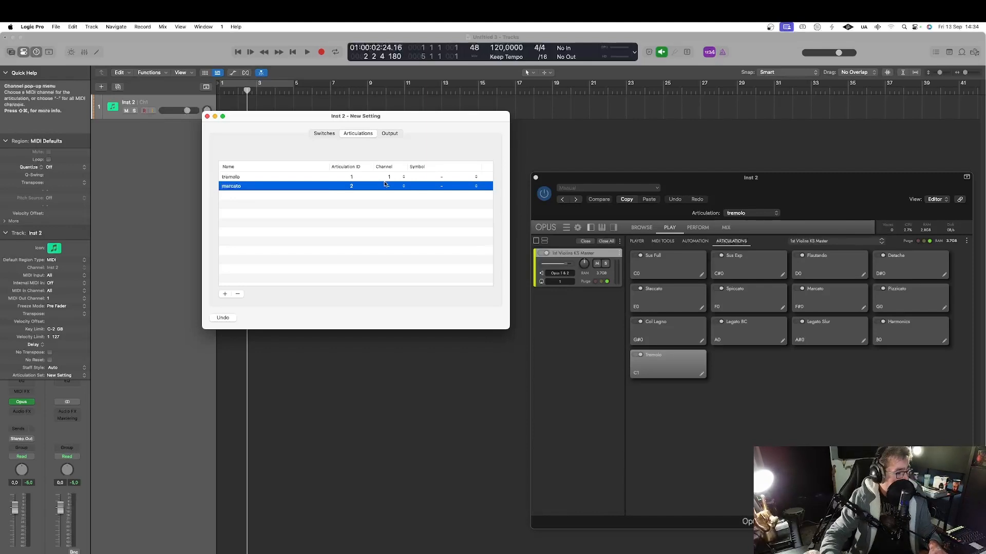
Step: Put marcato on channel 1 and view the Output key-switch mappings
left_click(403, 186)
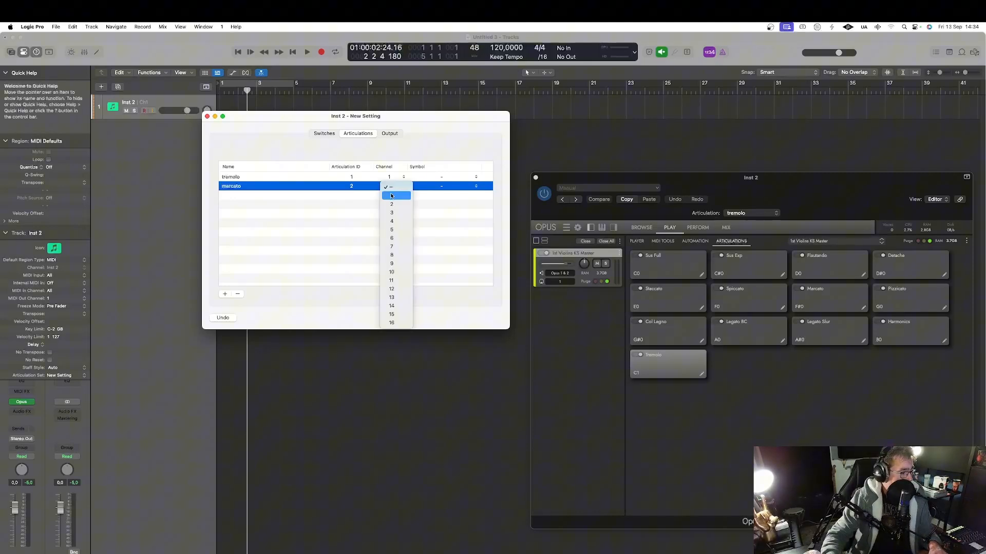
left_click(391, 186)
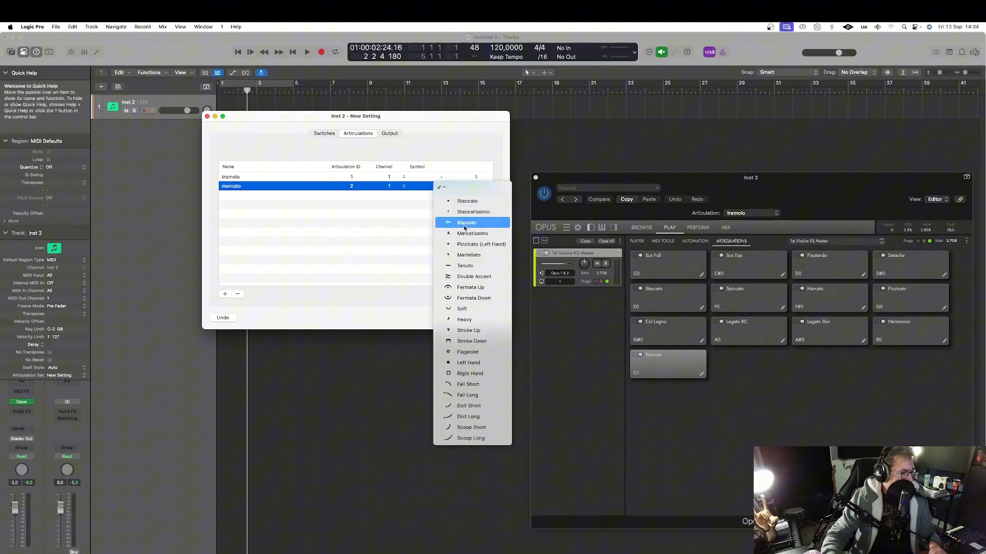
left_click(467, 222)
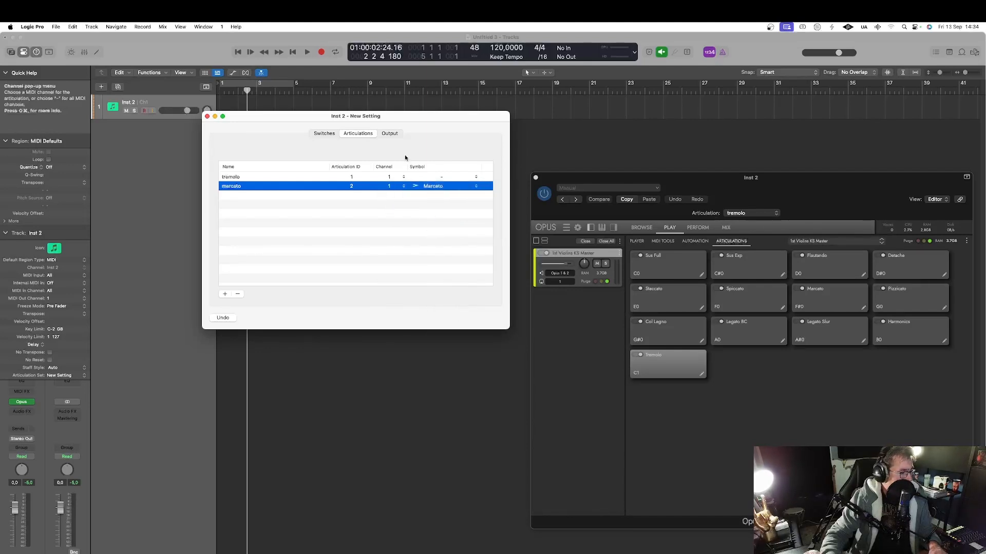
left_click(389, 132)
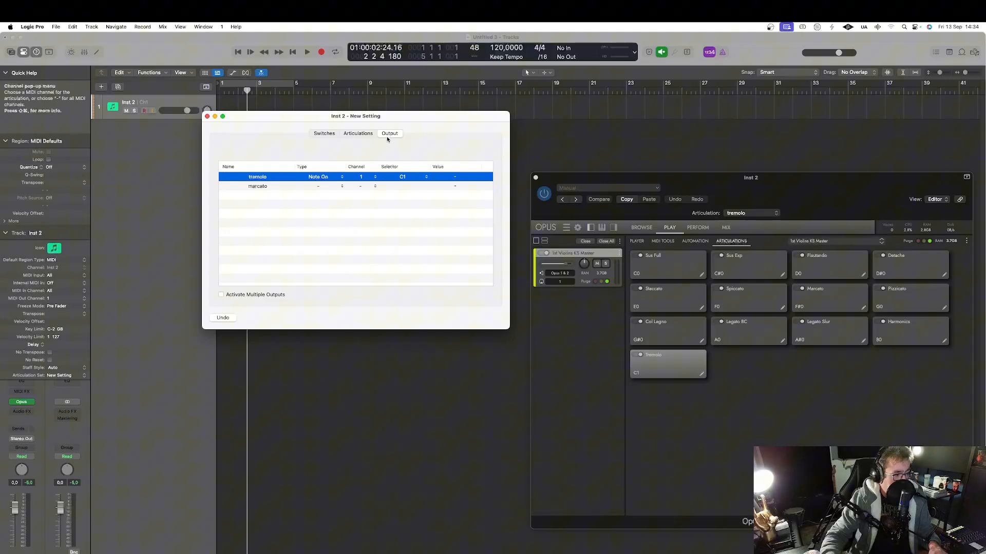
Step: Set marcato's output to Note On with trigger note F#0
left_click(334, 187)
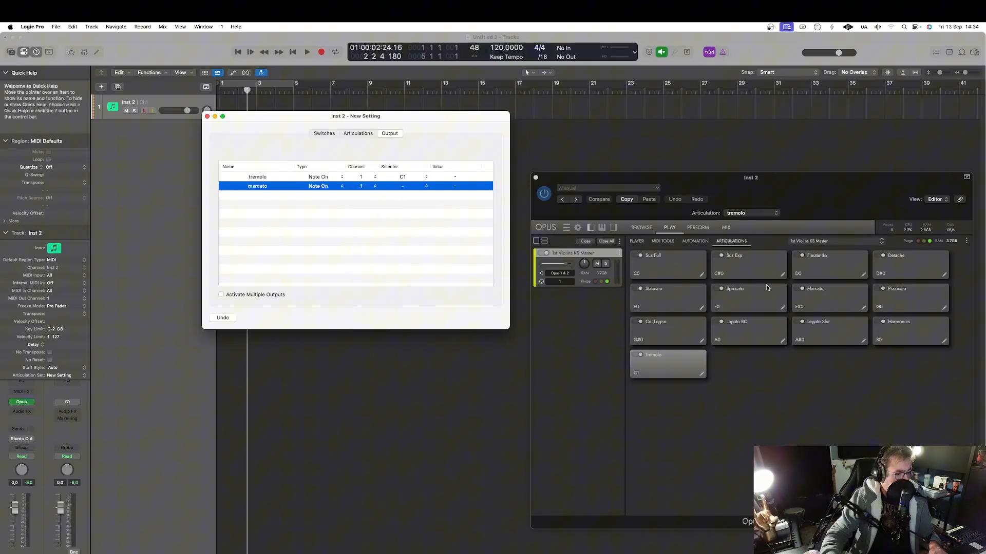
mouse_move(805, 311)
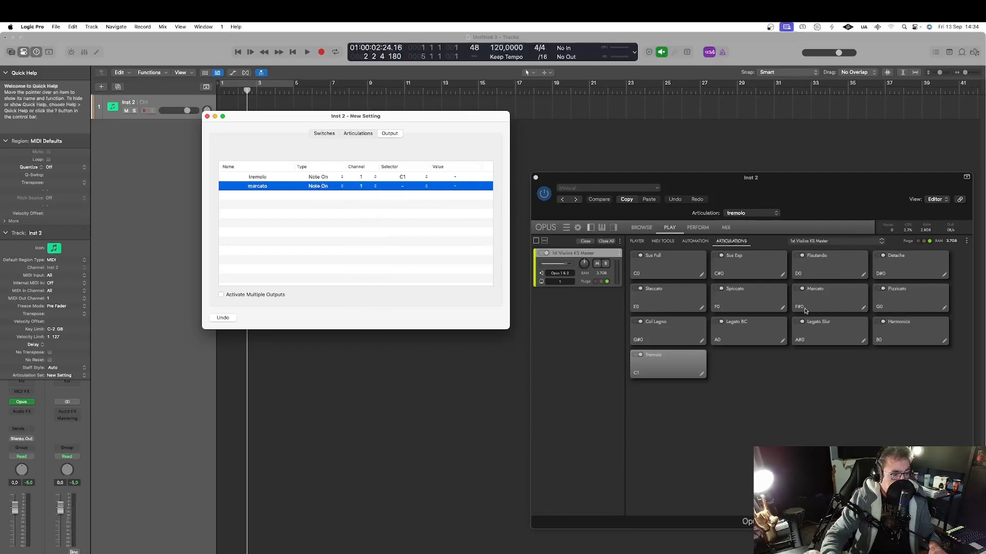
left_click(403, 186)
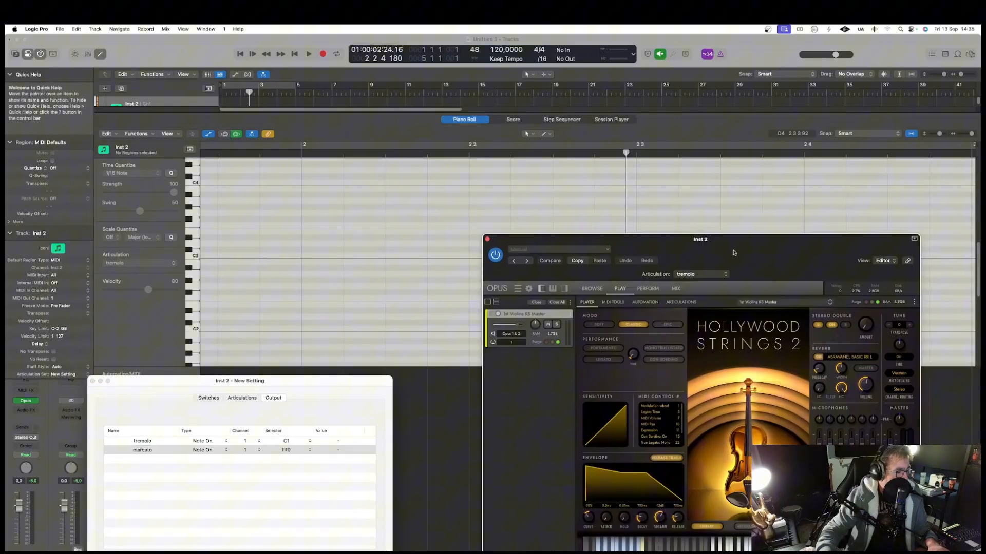
Step: Close the Articulation Set window and enter three marcato notes in the piano roll
left_click(552, 132)
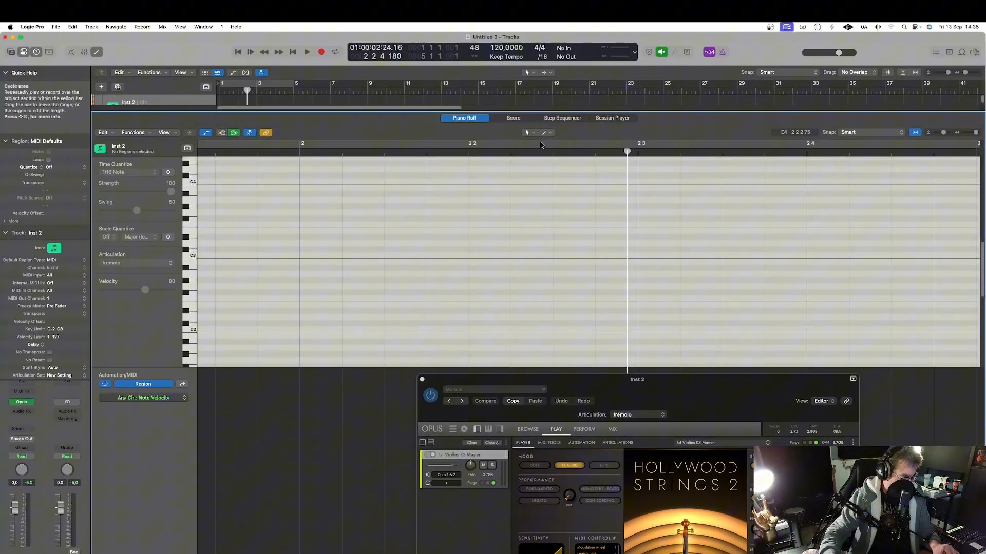
mouse_move(263, 243)
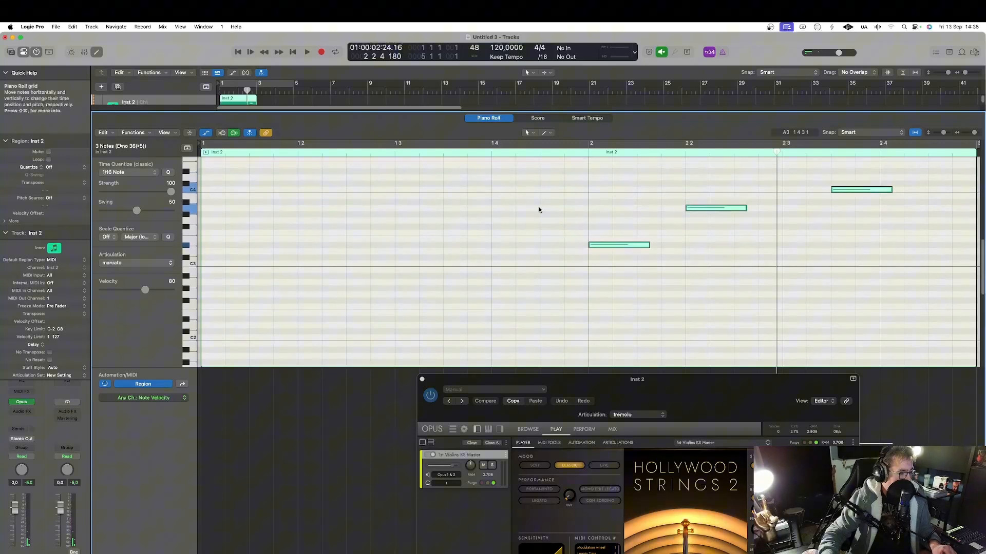
mouse_move(127, 242)
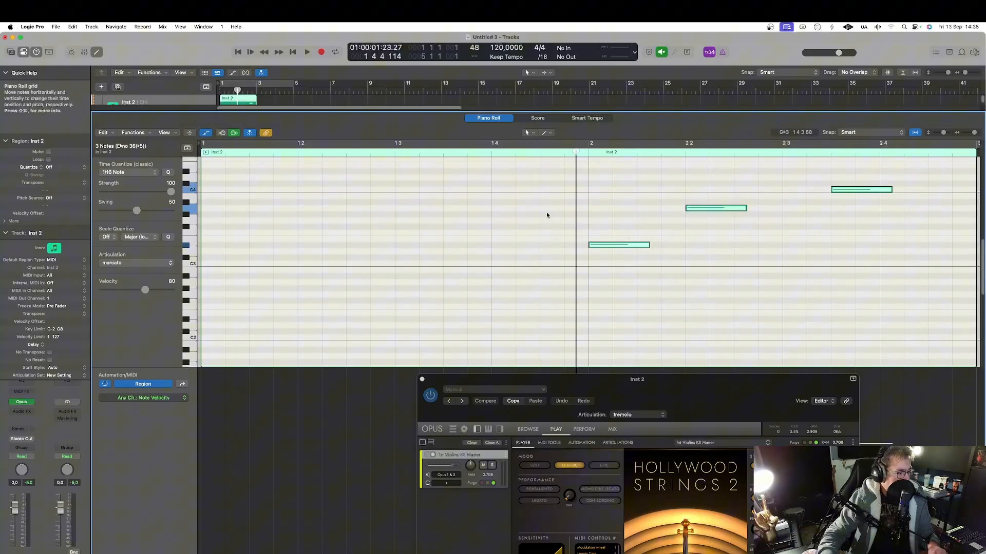
left_click(307, 53)
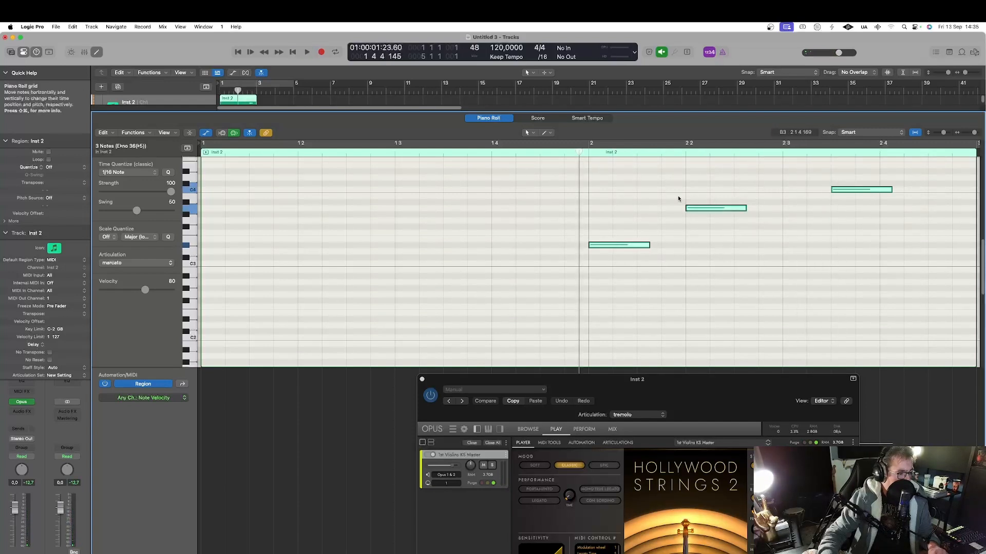
mouse_move(811, 224)
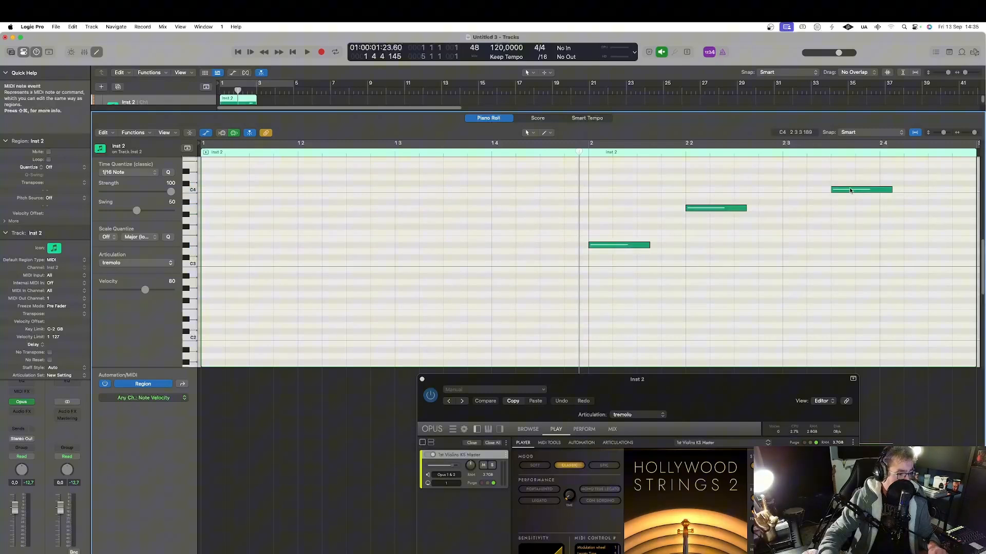
mouse_move(861, 190)
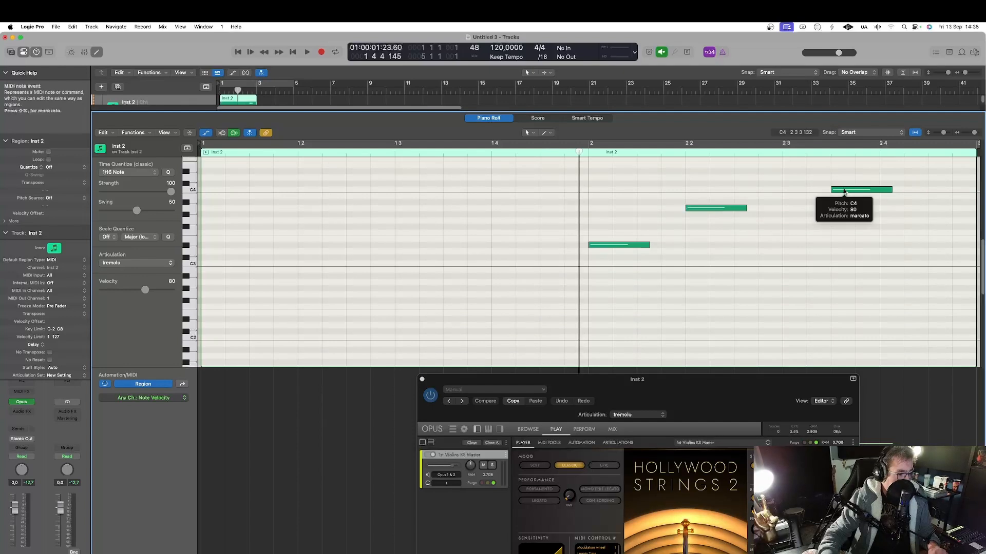
Step: Switch one note's articulation to tremolo and play back the three-note phrase
left_click(132, 263)
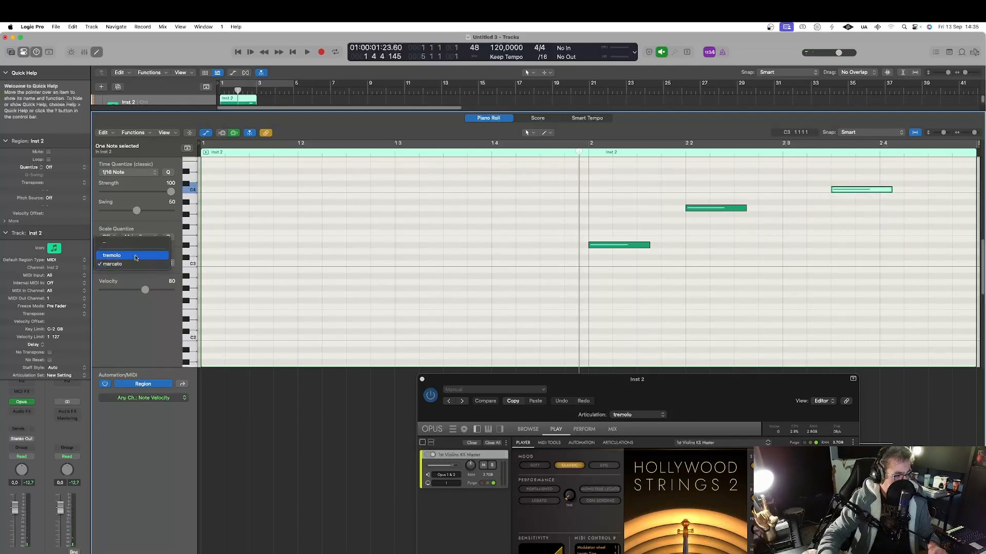
left_click(112, 255)
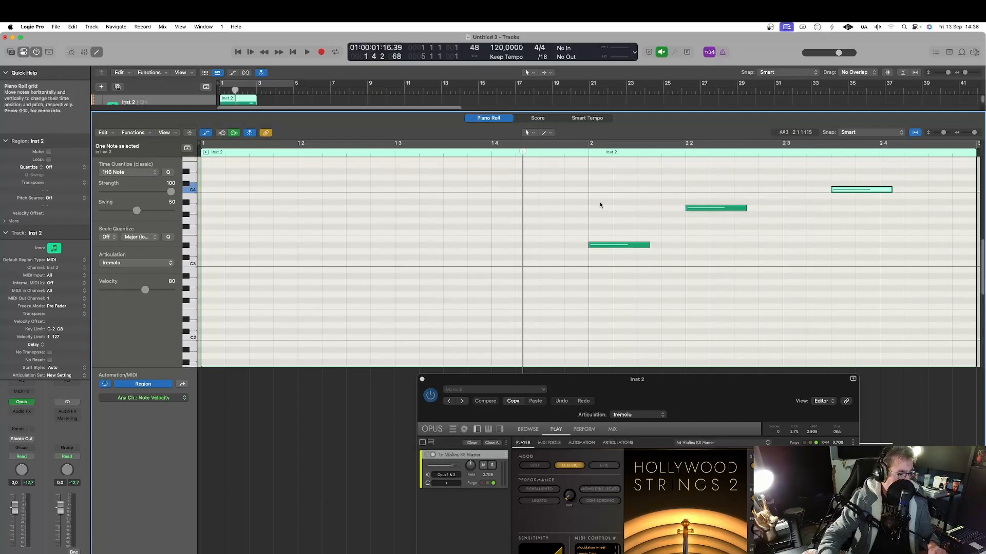
mouse_move(574, 156)
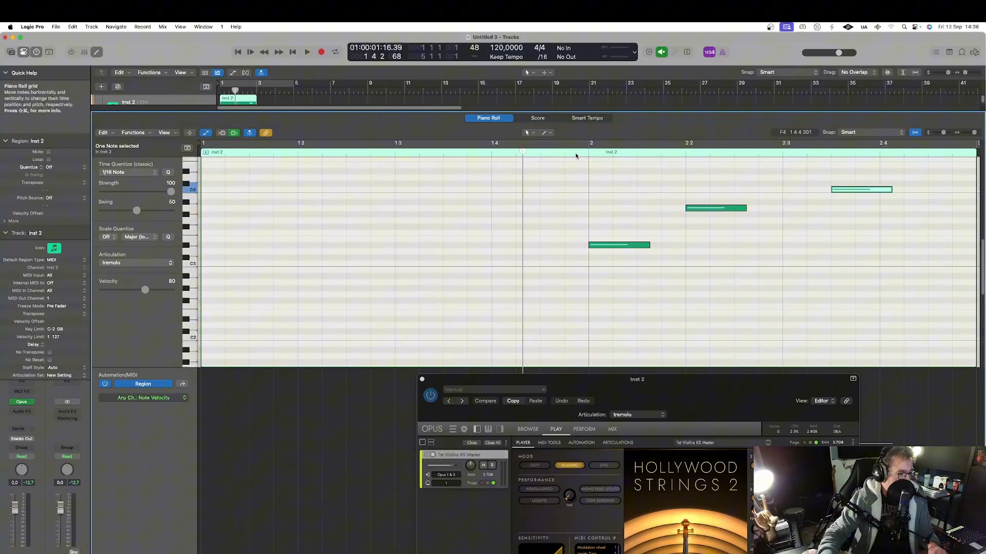
left_click(307, 52)
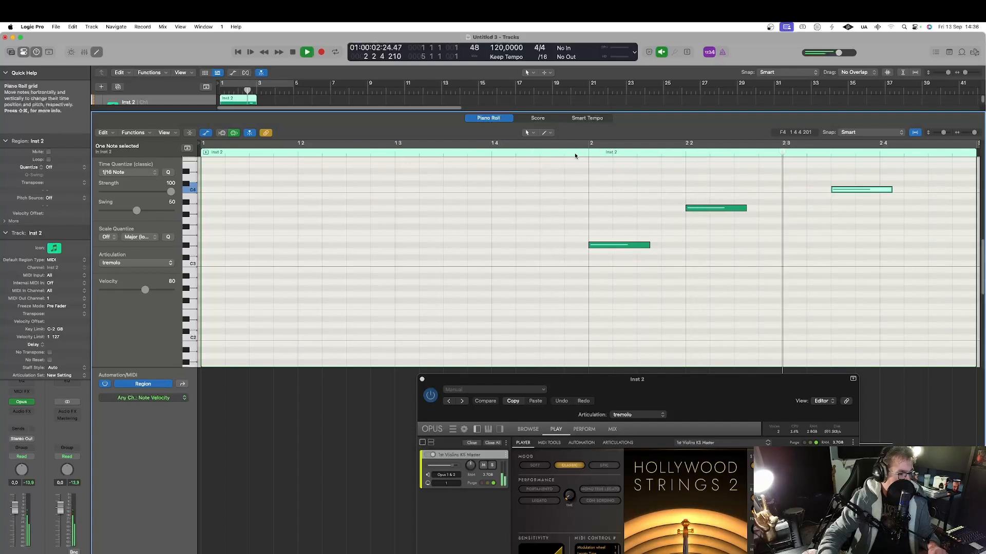
left_click(306, 52)
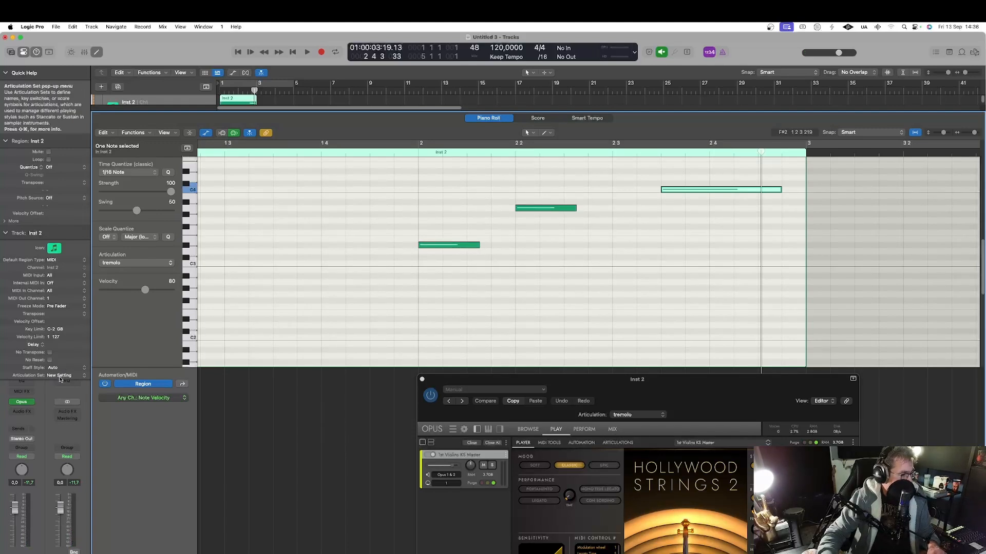
Step: Save the articulation set as 'ks fabio' and confirm it appears in the pop-up list
left_click(62, 375)
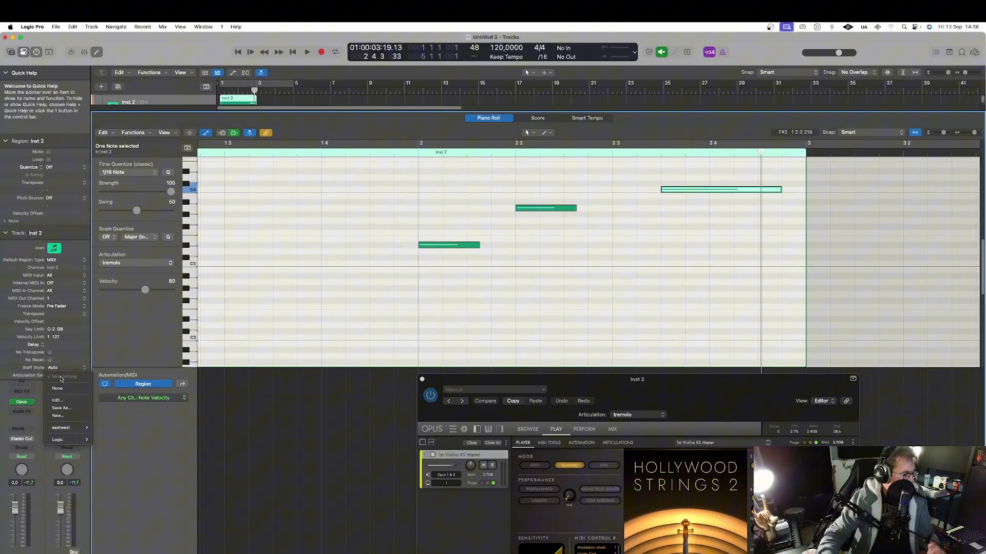
mouse_move(60, 408)
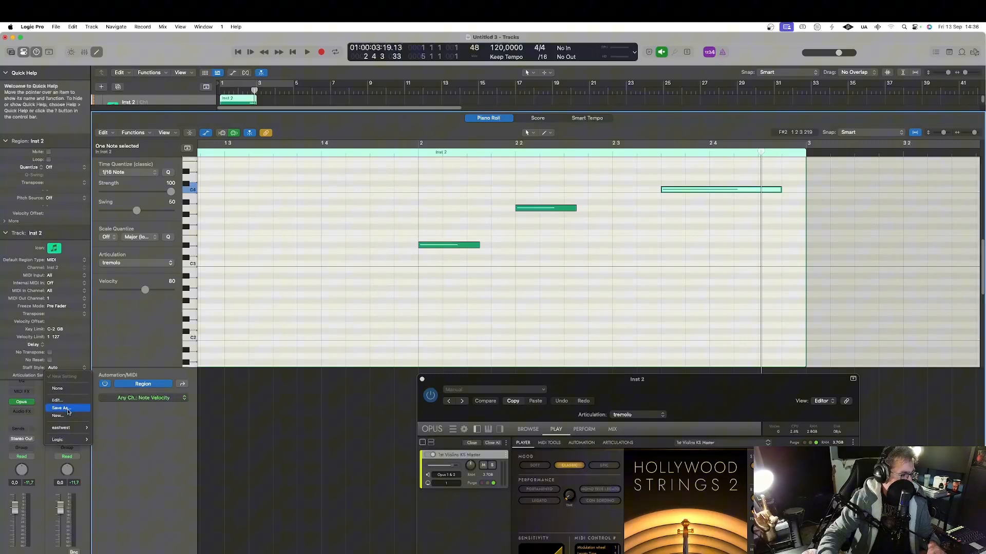
left_click(61, 408)
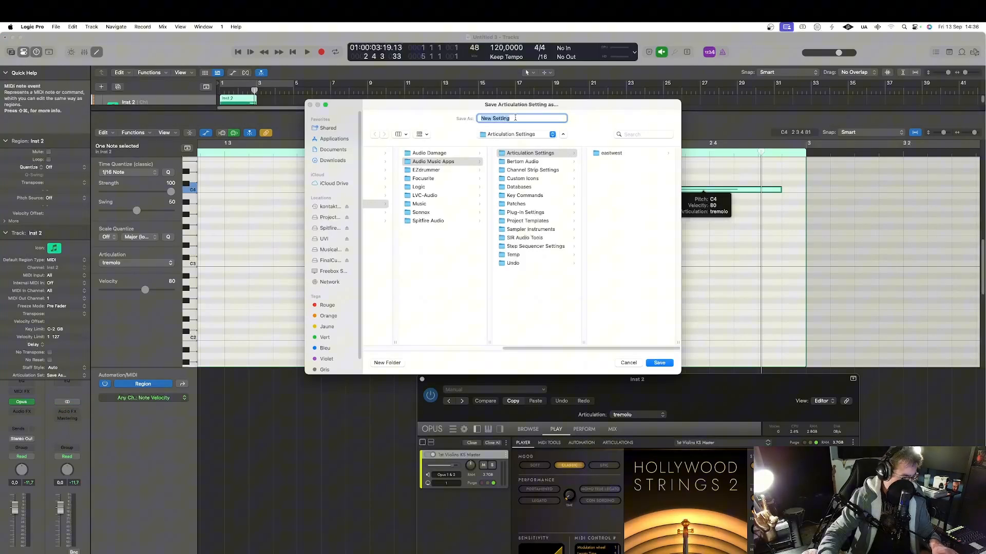
type("ks fabio strings 2 kks")
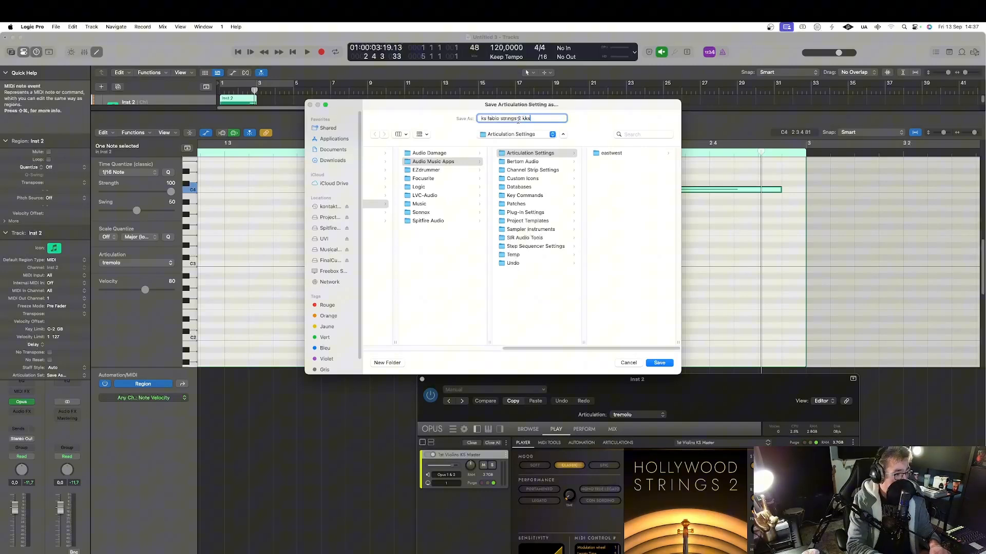
left_click(659, 363)
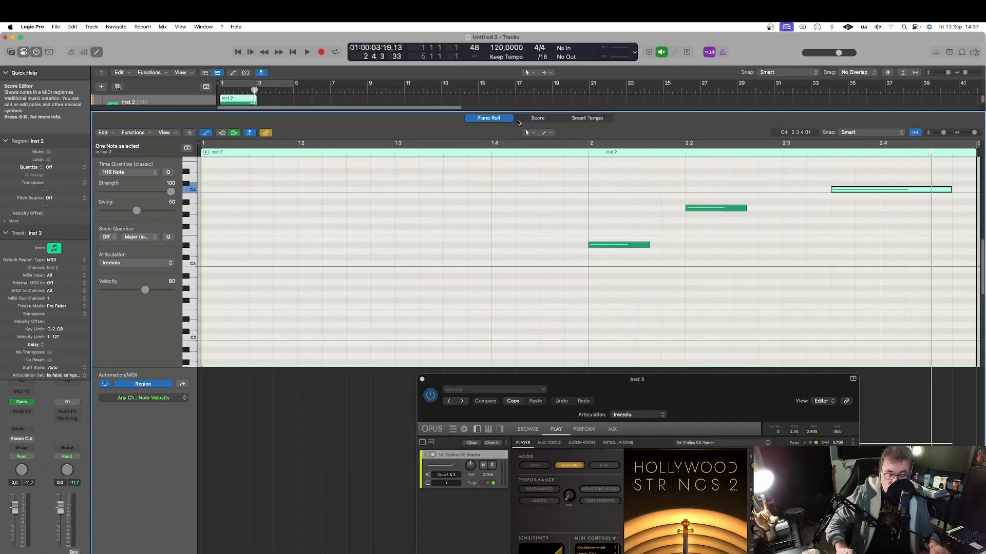
left_click(63, 375)
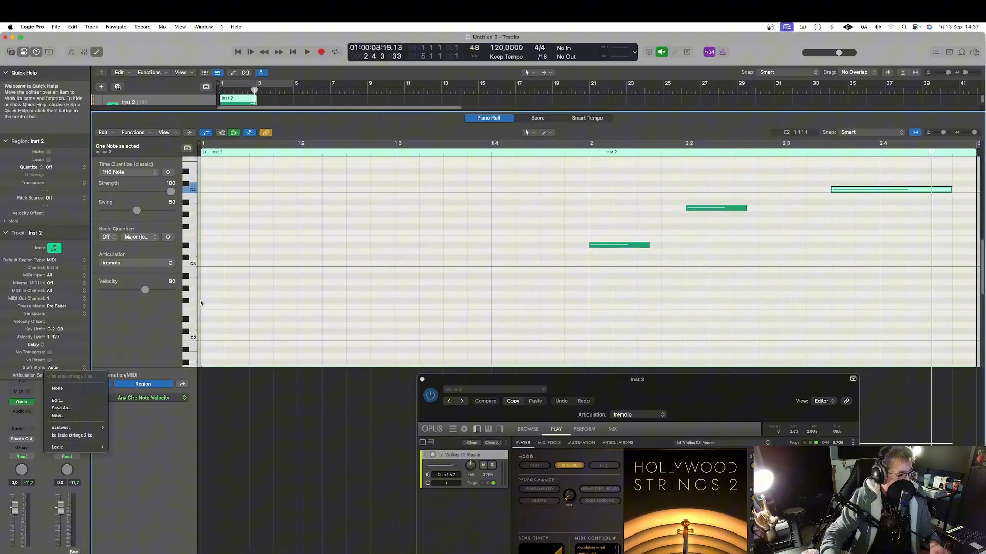